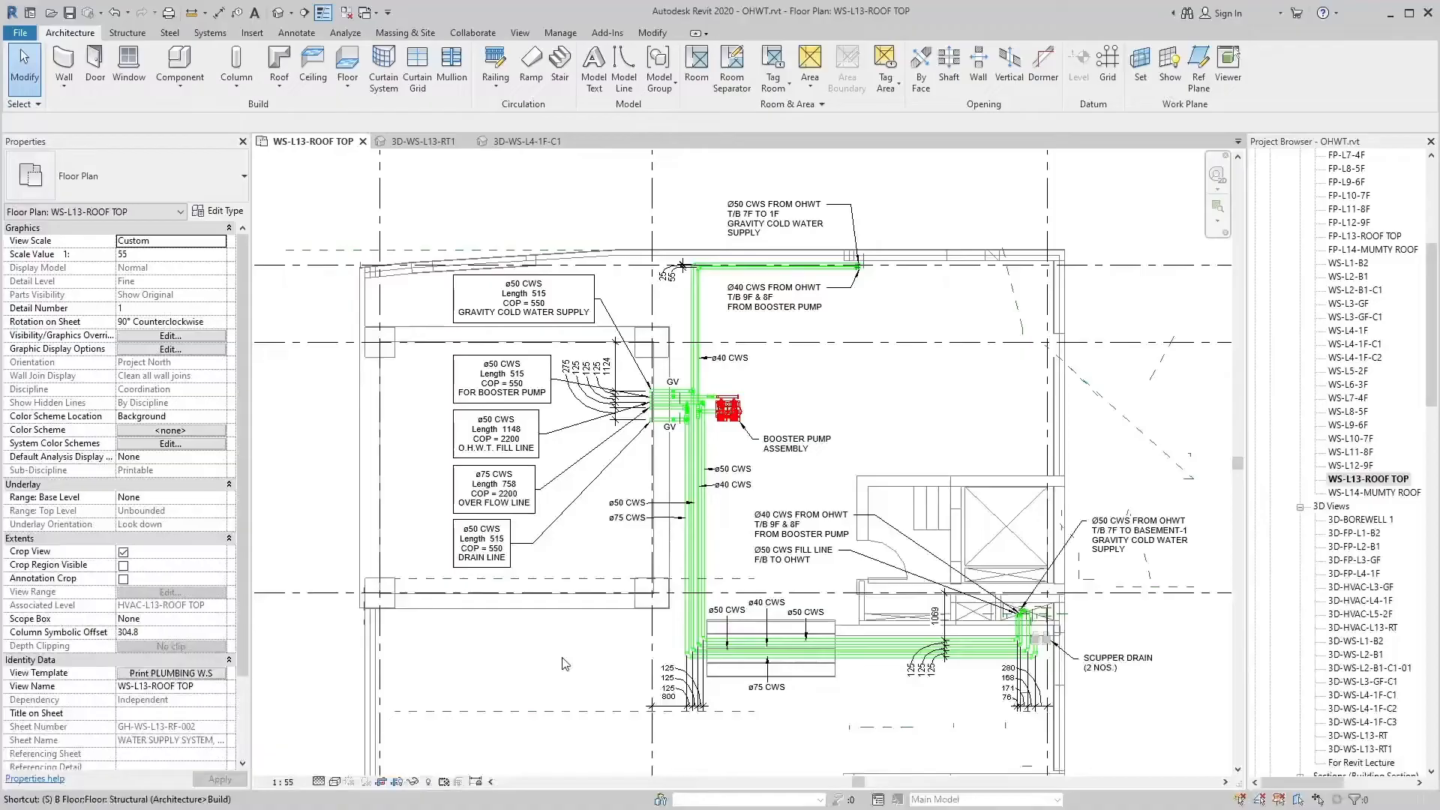
mouse_move(576, 622)
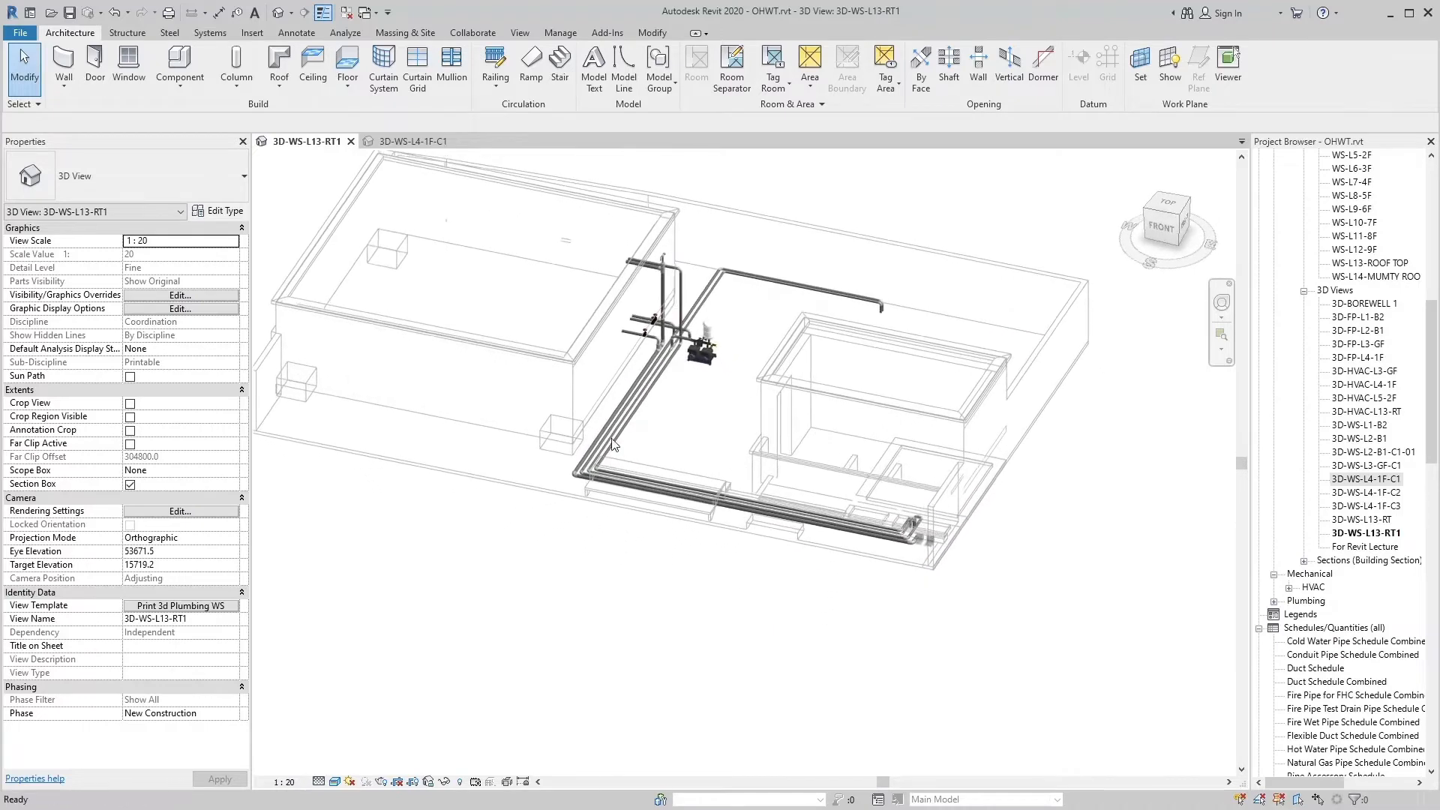
left_click_drag(615, 444, 700, 435)
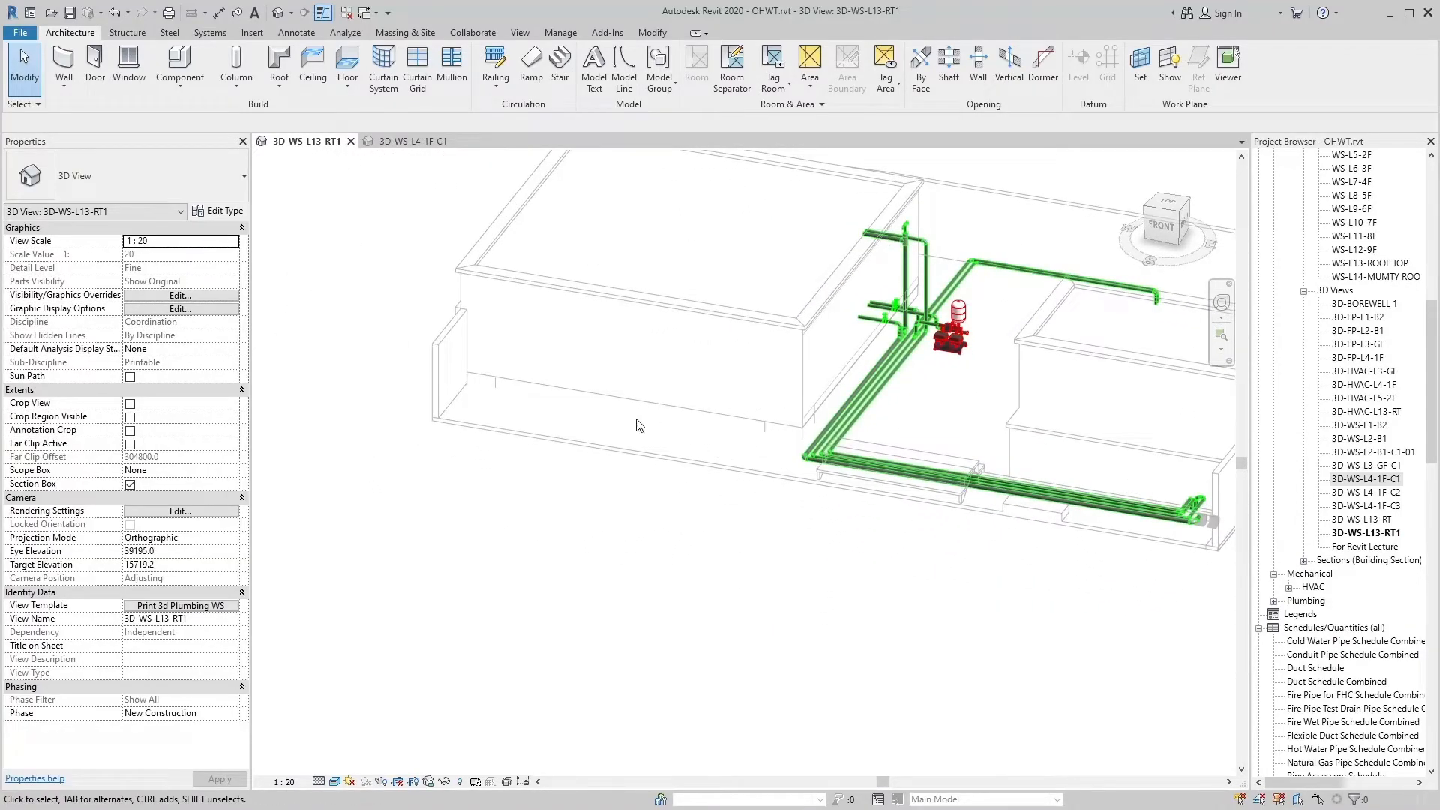
mouse_move(616, 462)
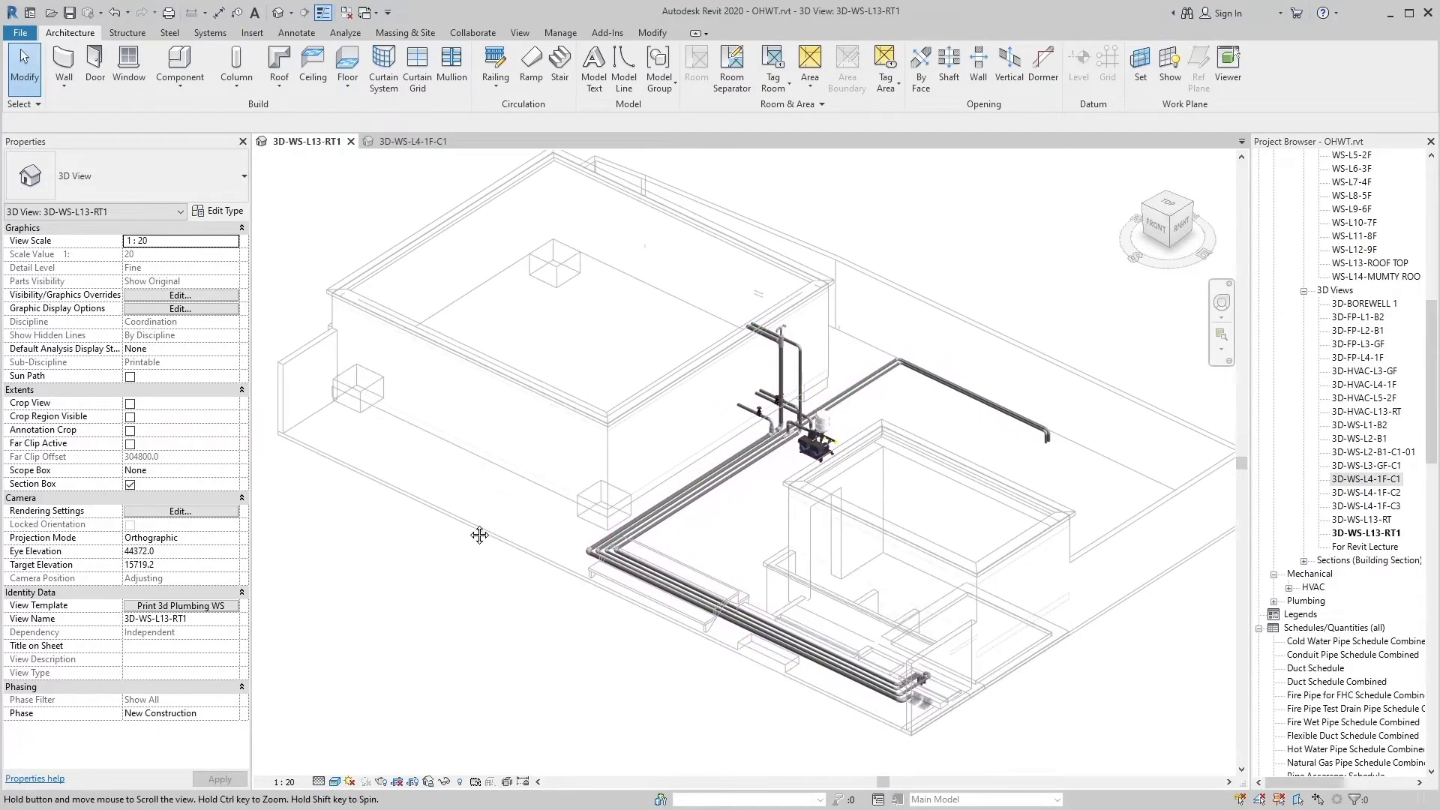
left_click(808, 432)
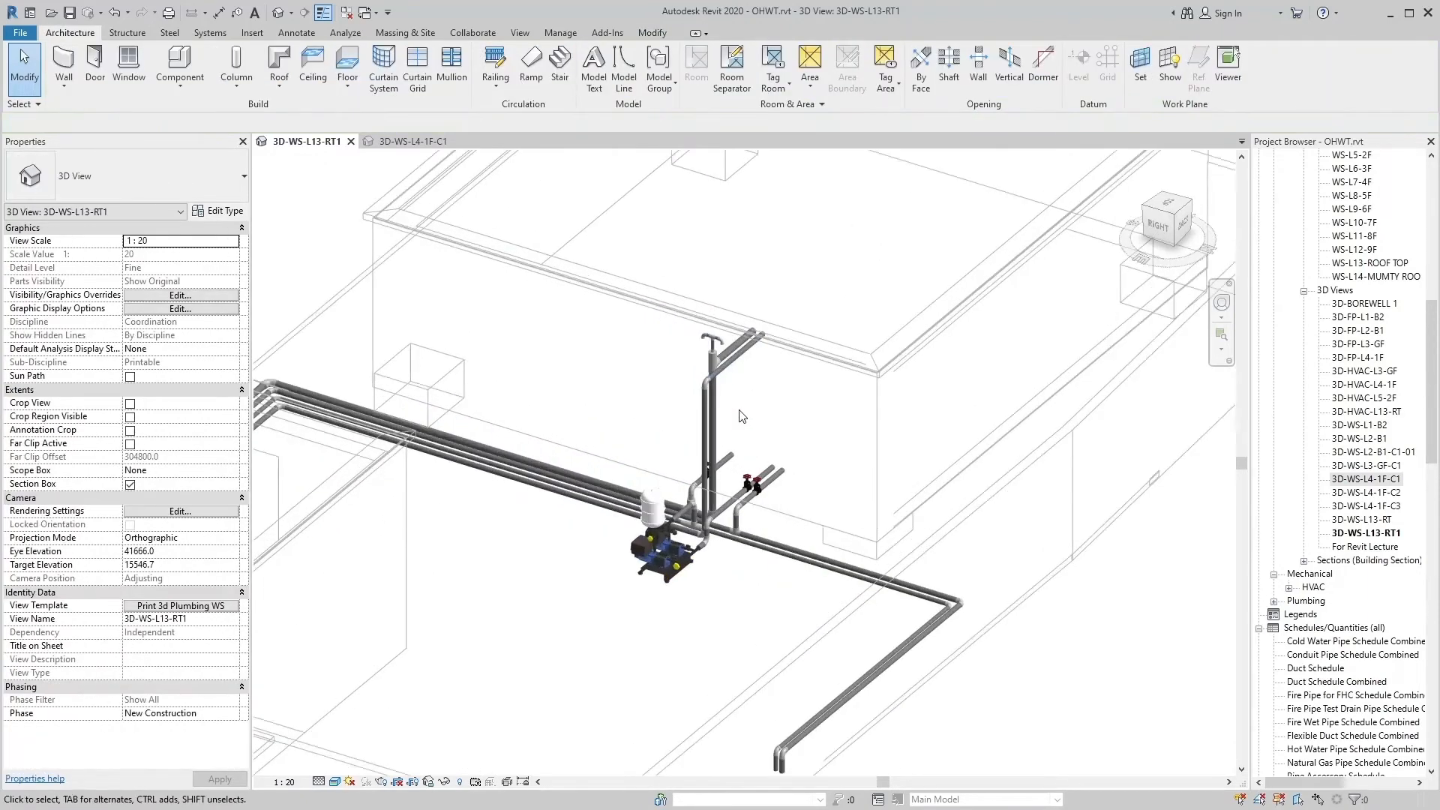
Zoom in and orbit around the riser beside the tank to view its piping from several sides
left_click_drag(742, 416, 812, 505)
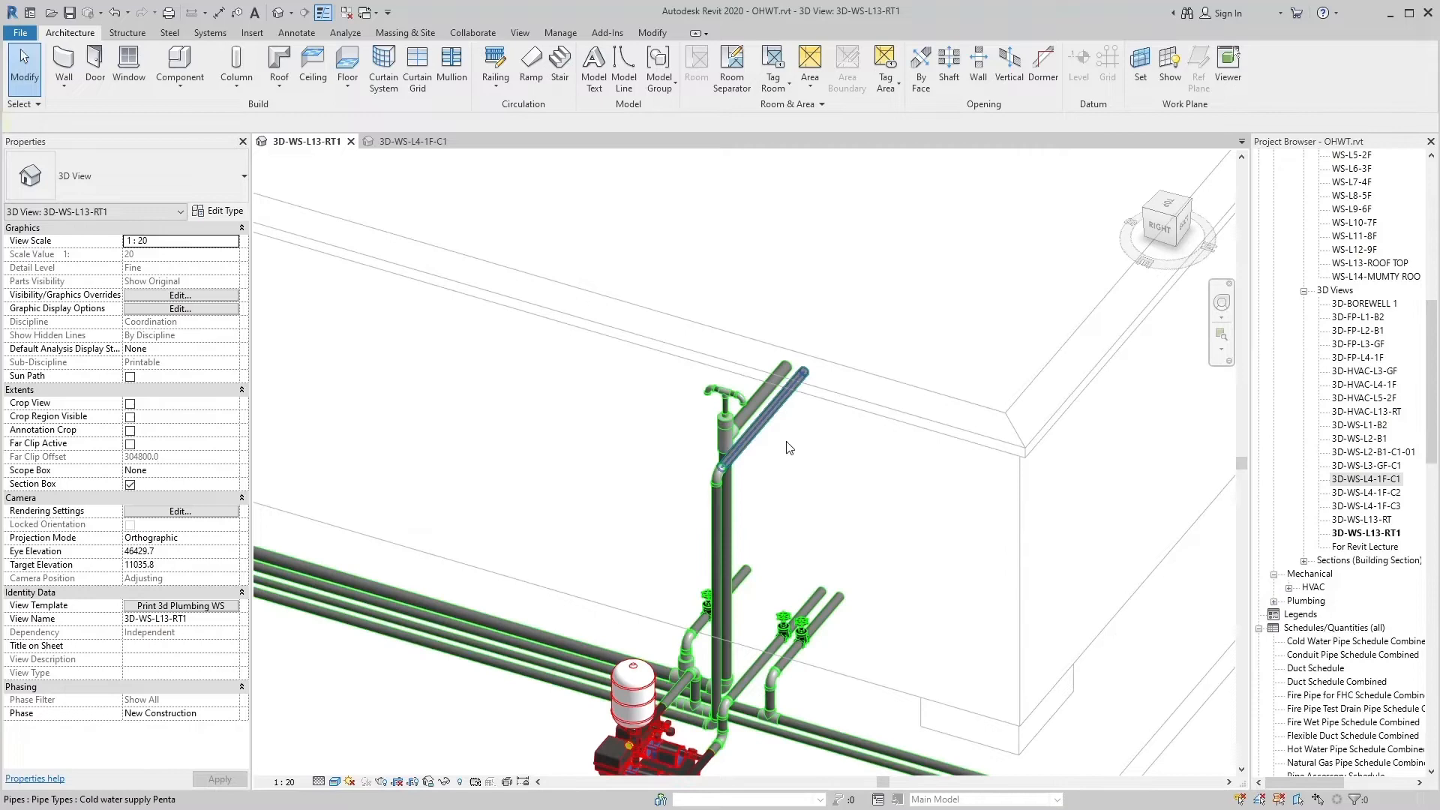
left_click(762, 381)
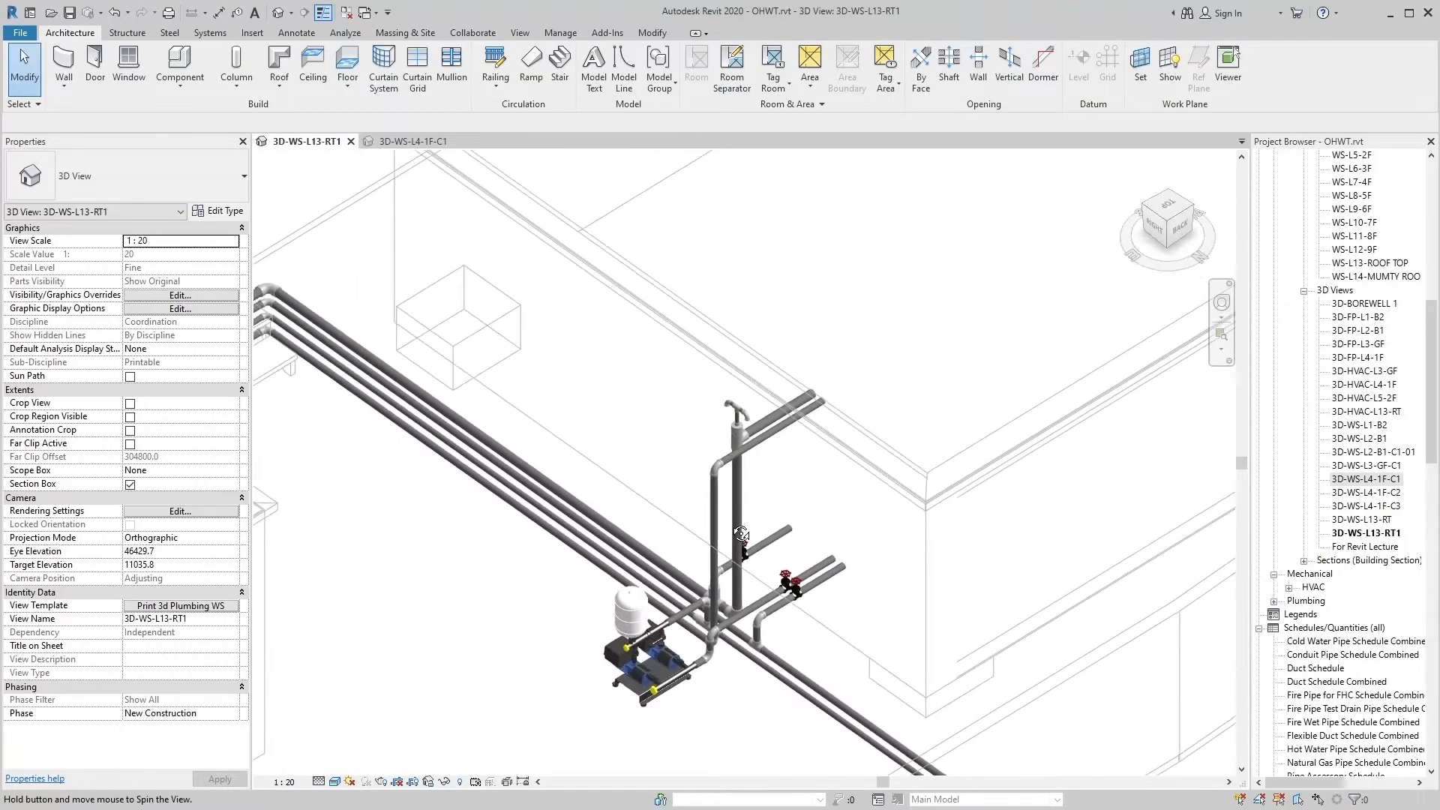
left_click_drag(745, 532, 705, 347)
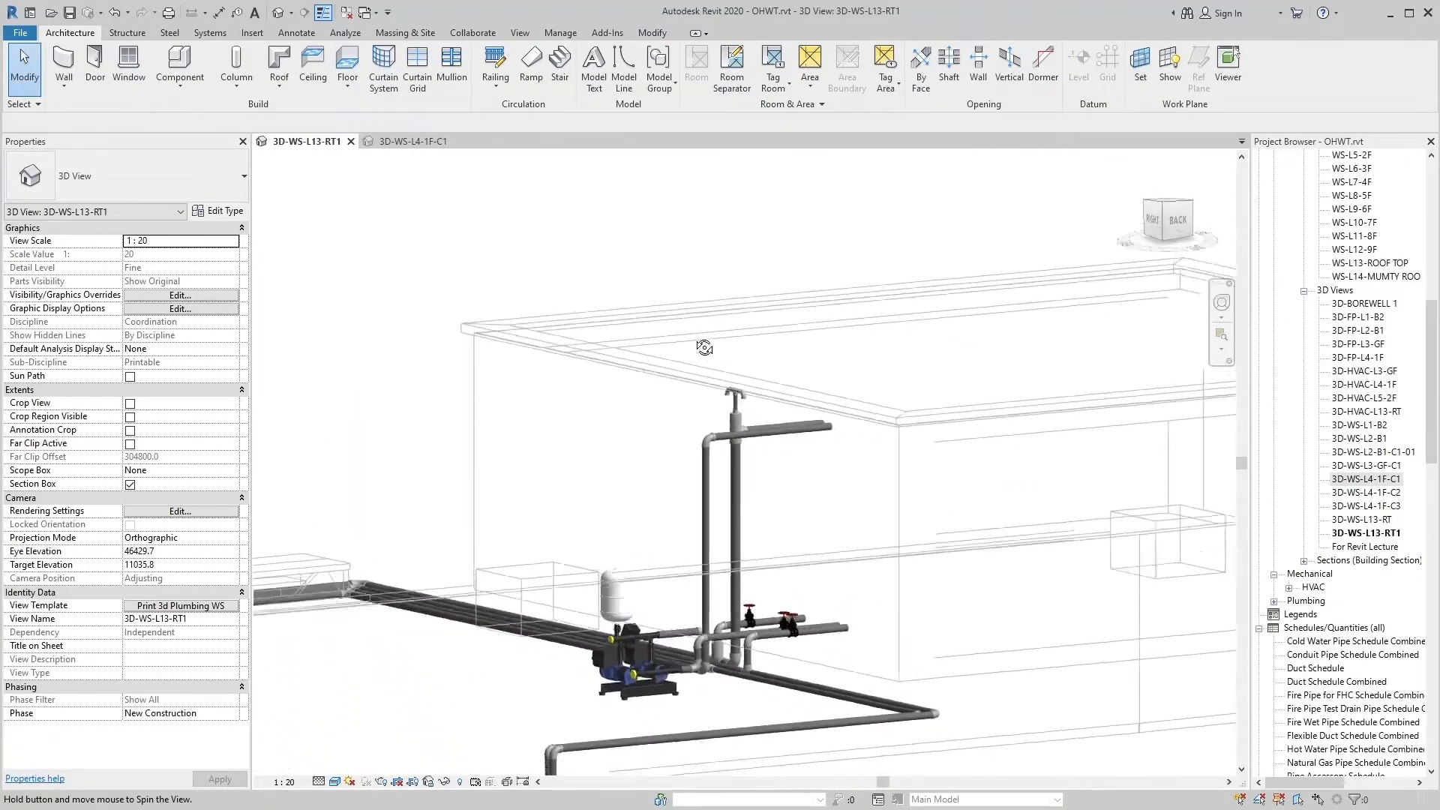
left_click_drag(705, 347, 701, 393)
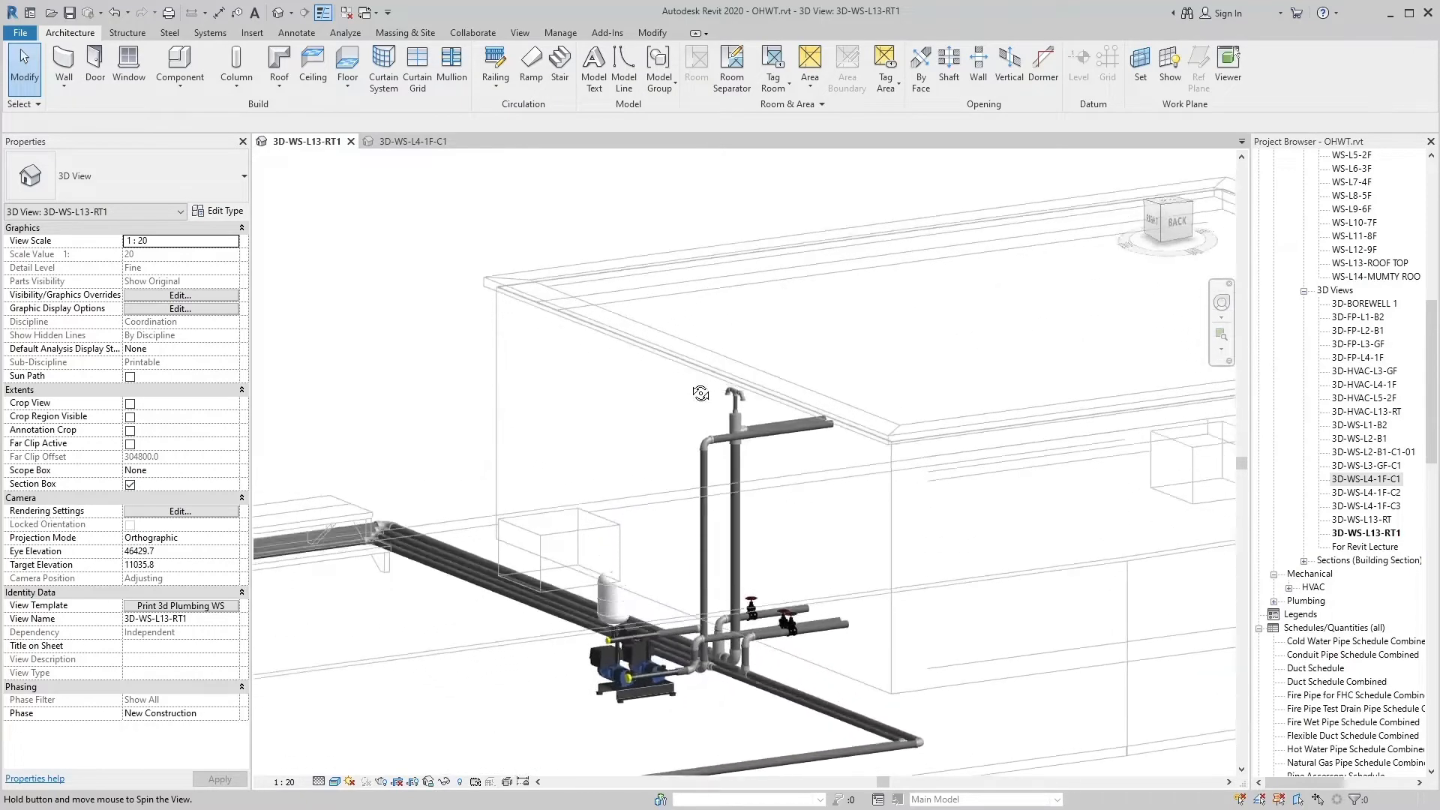
left_click_drag(701, 393, 771, 493)
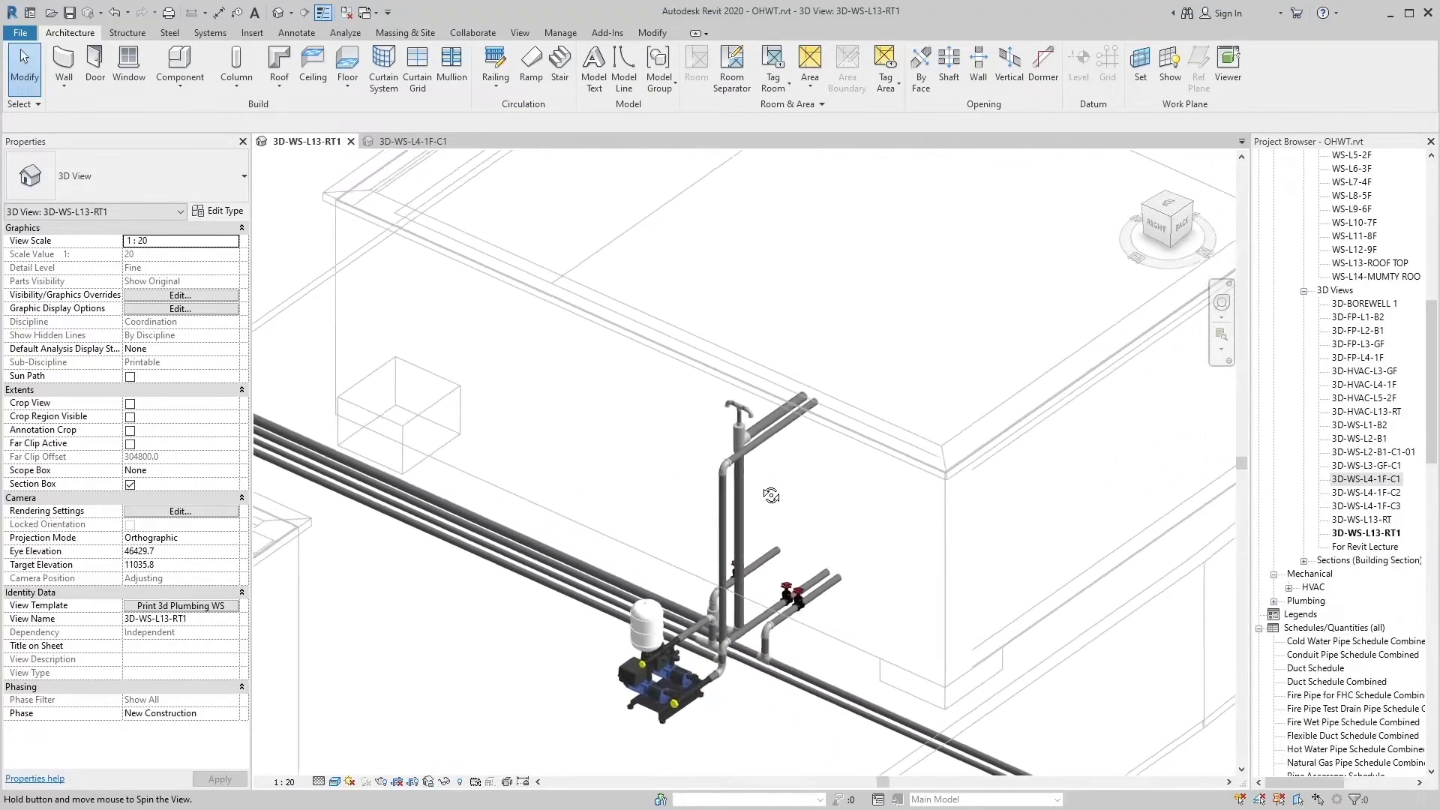
Select the short horizontal pipe at the riser top, showing its 2200 mm end elevations
left_click(775, 425)
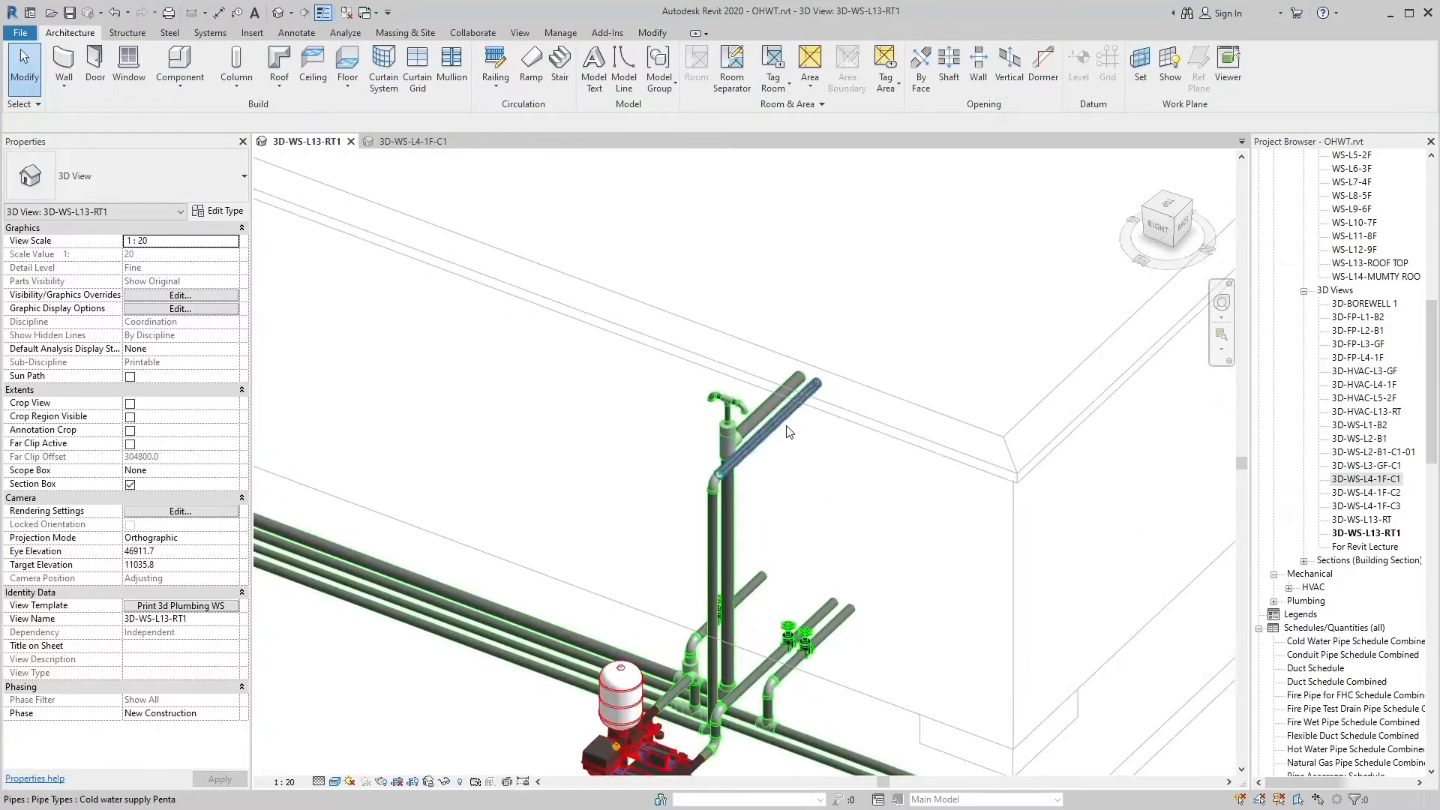
left_click(780, 414)
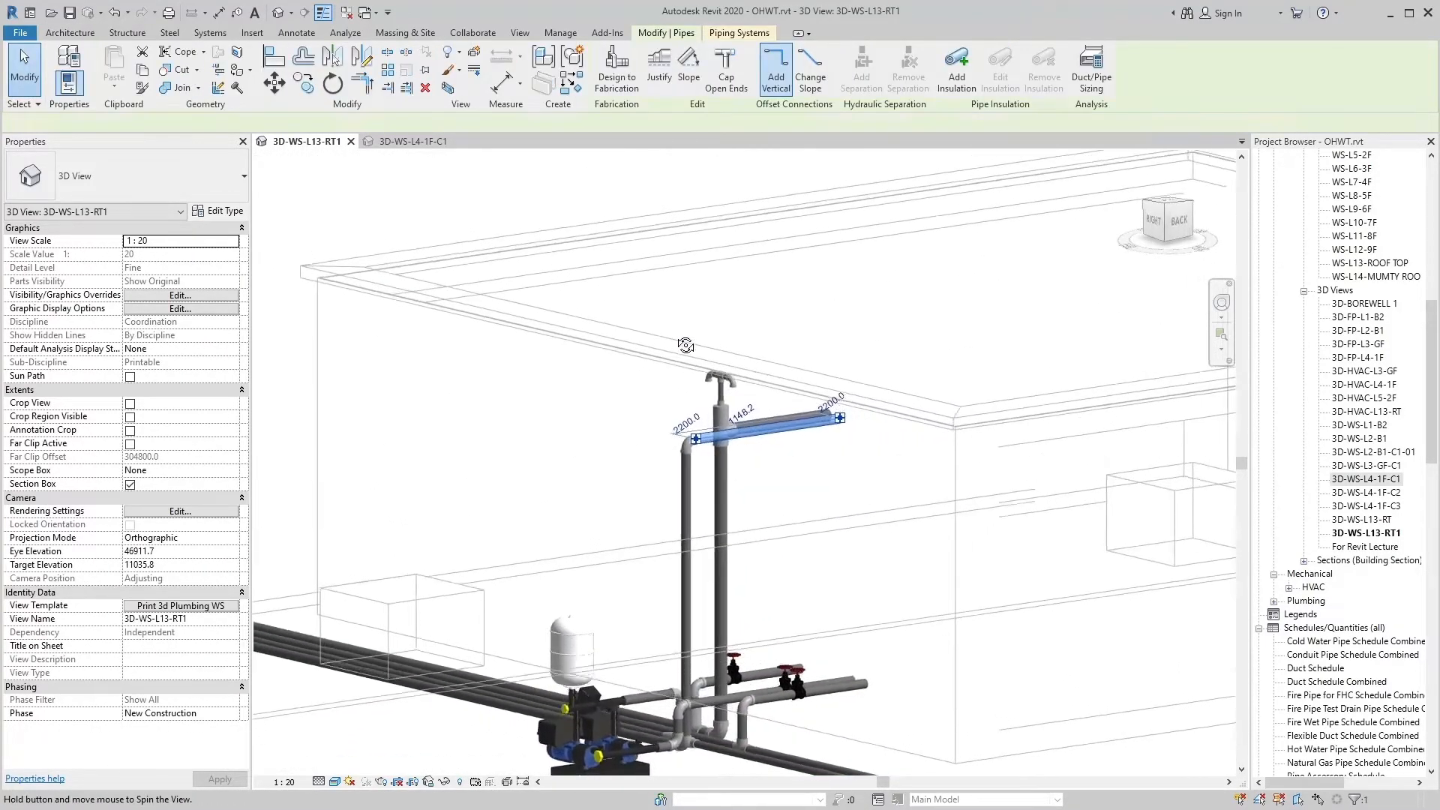
Clear the selection and select the ø50 cold water branch pipe beyond the gate valves
left_click(745, 423)
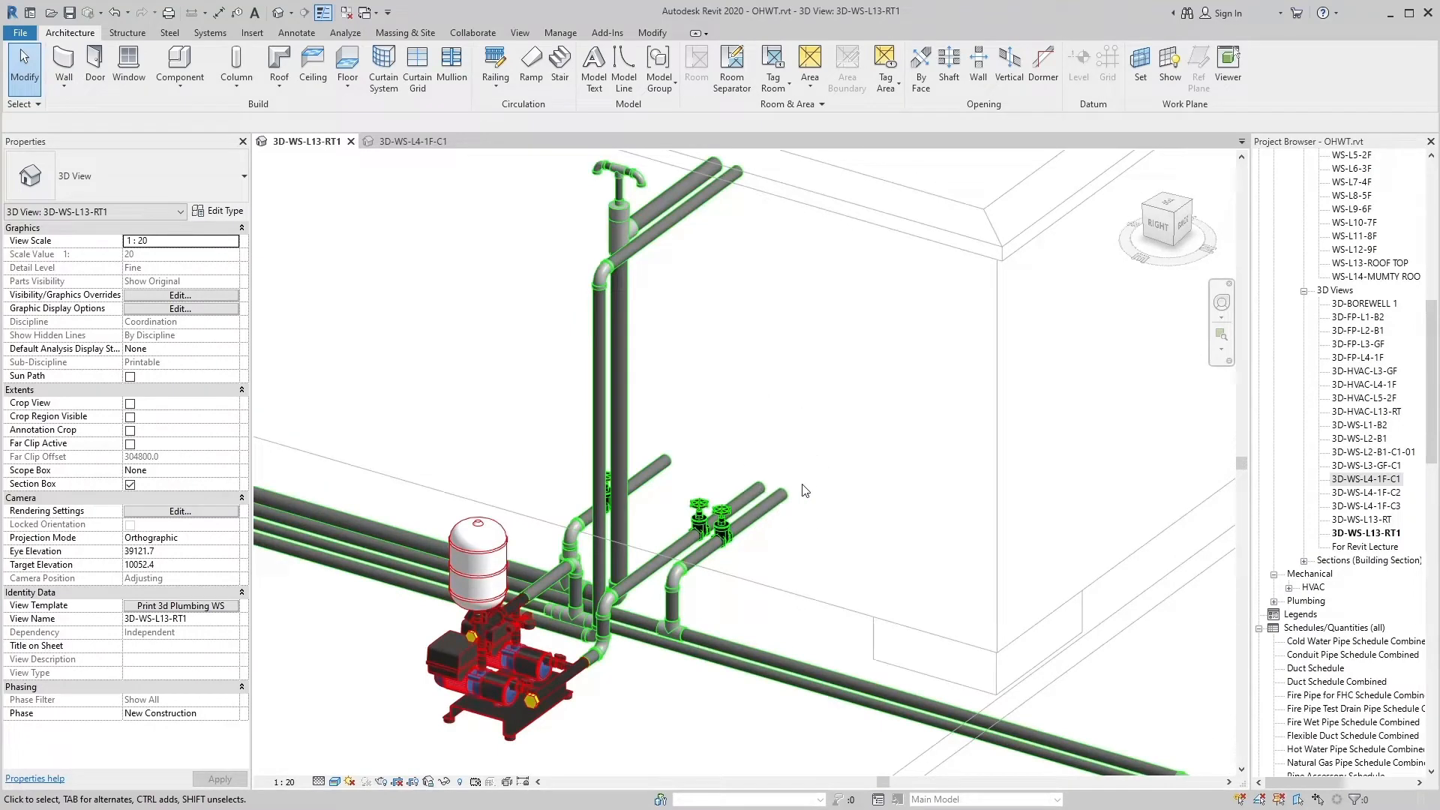
left_click(718, 528)
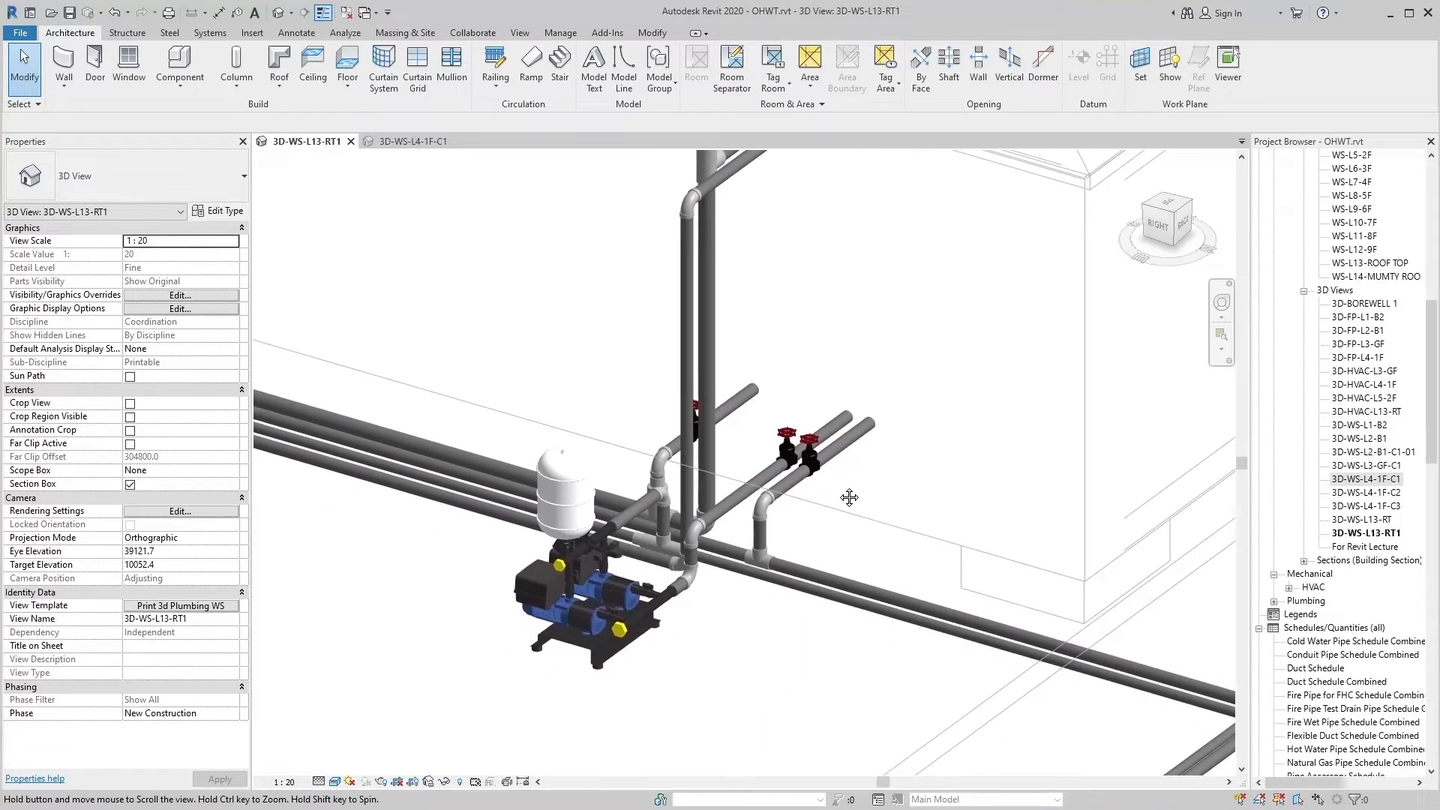
mouse_move(833, 512)
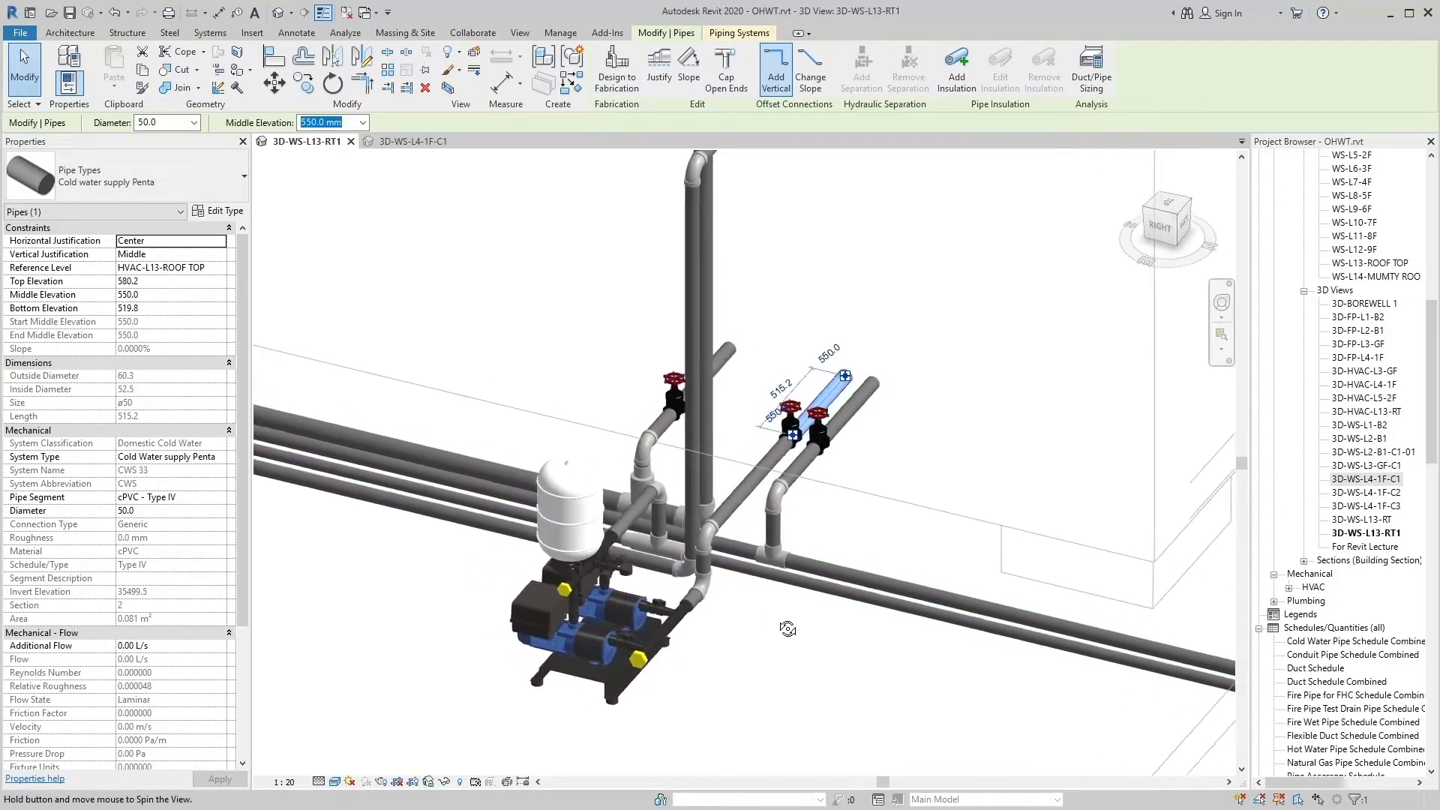
left_click_drag(788, 628, 802, 645)
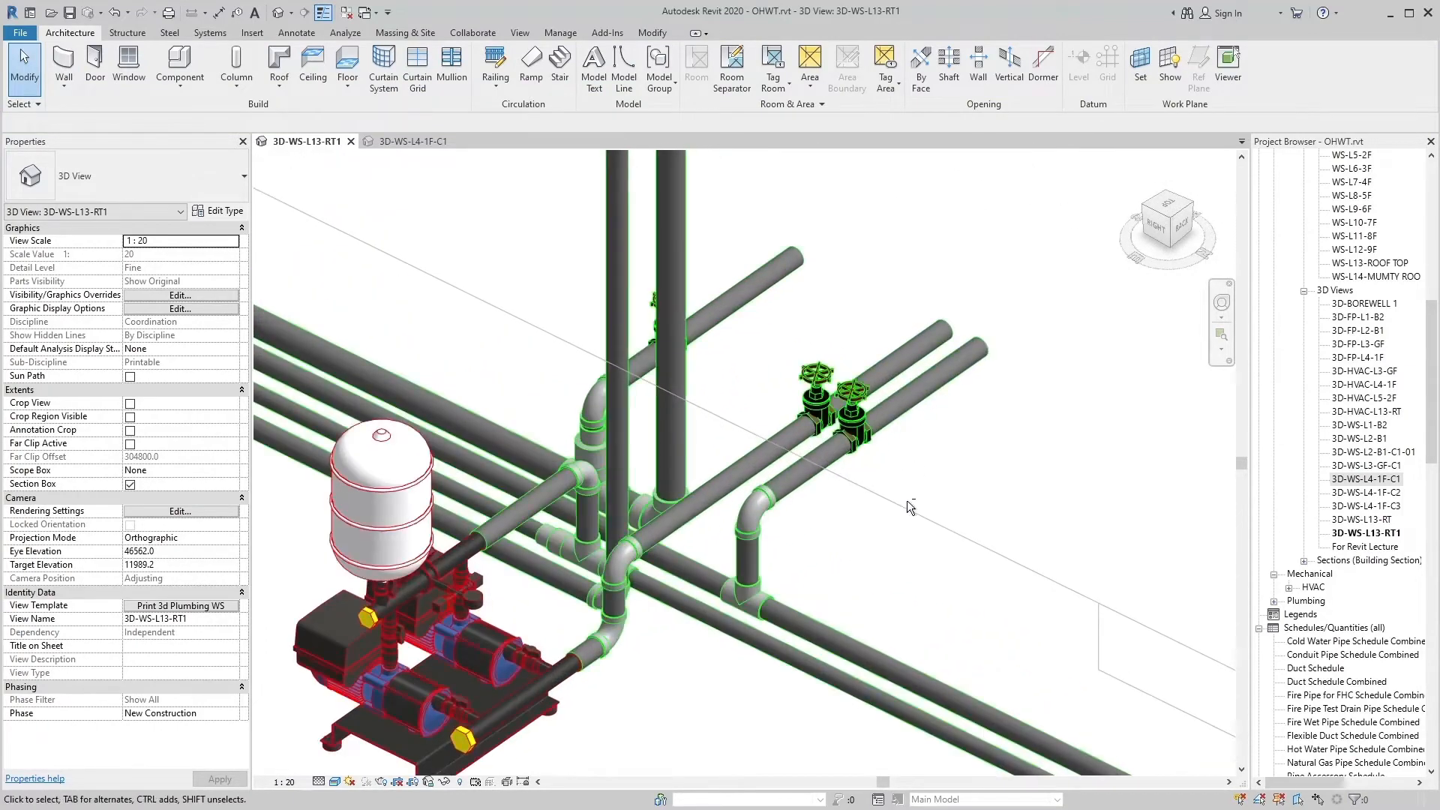
left_click_drag(909, 507, 947, 451)
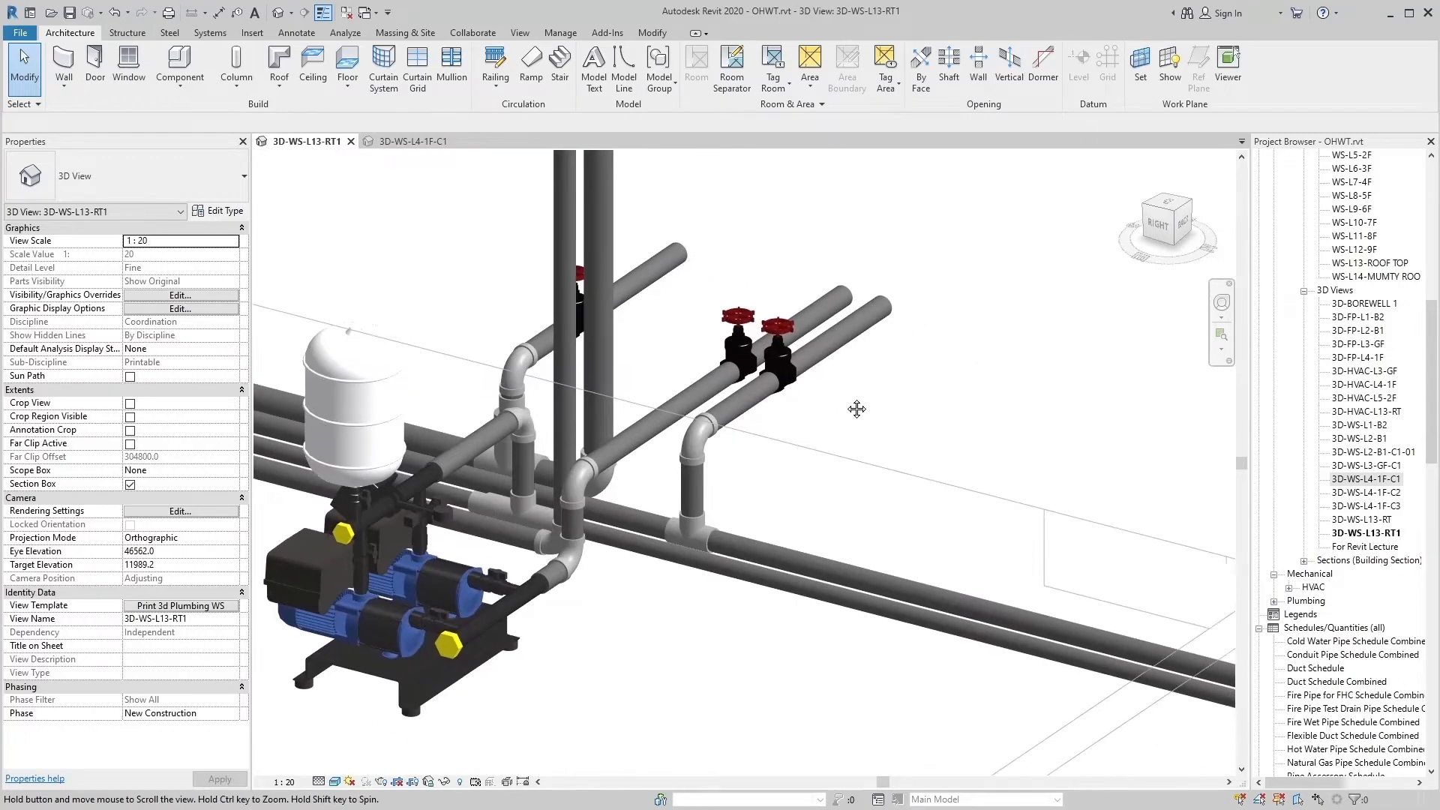
left_click_drag(857, 408, 829, 441)
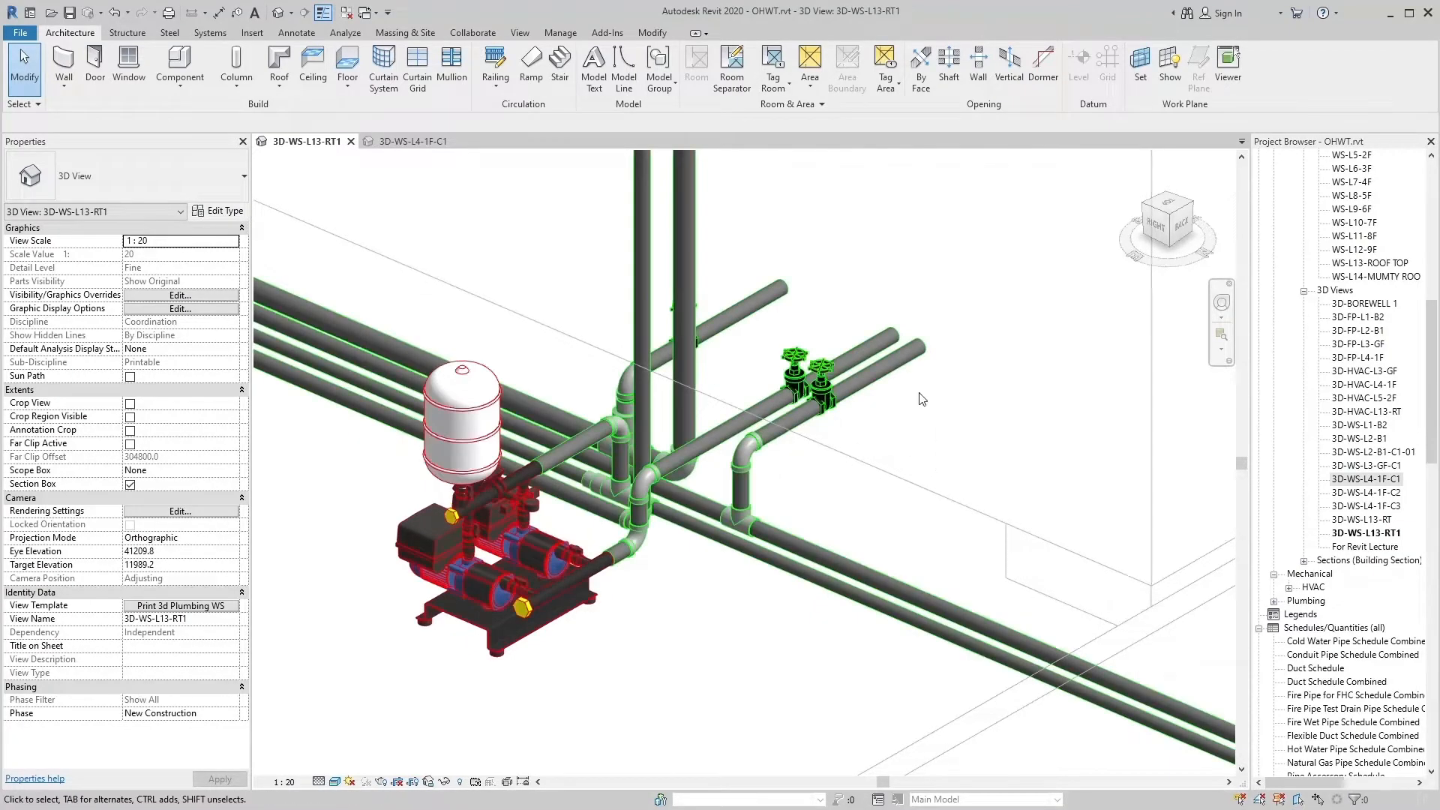
left_click(882, 350)
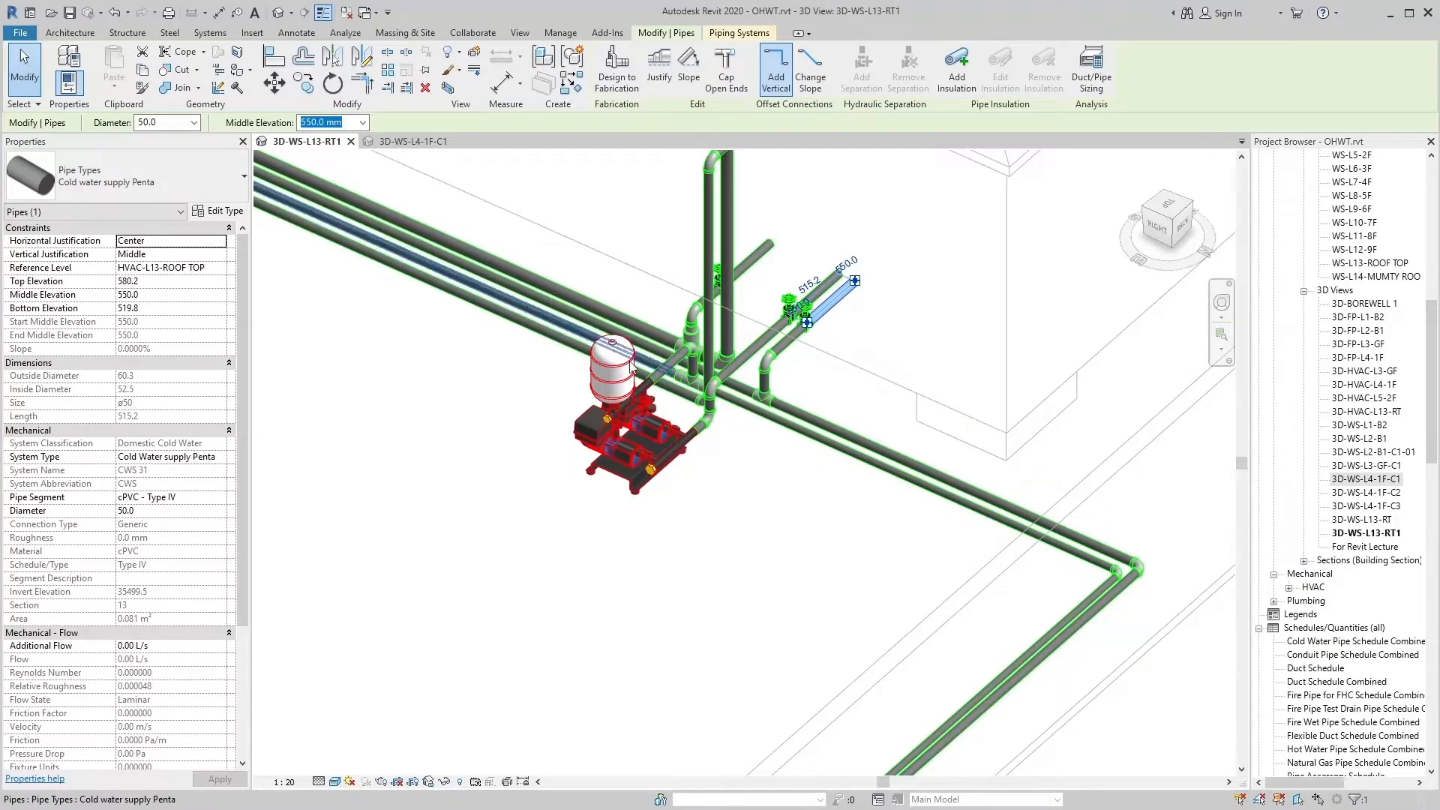
left_click(861, 330)
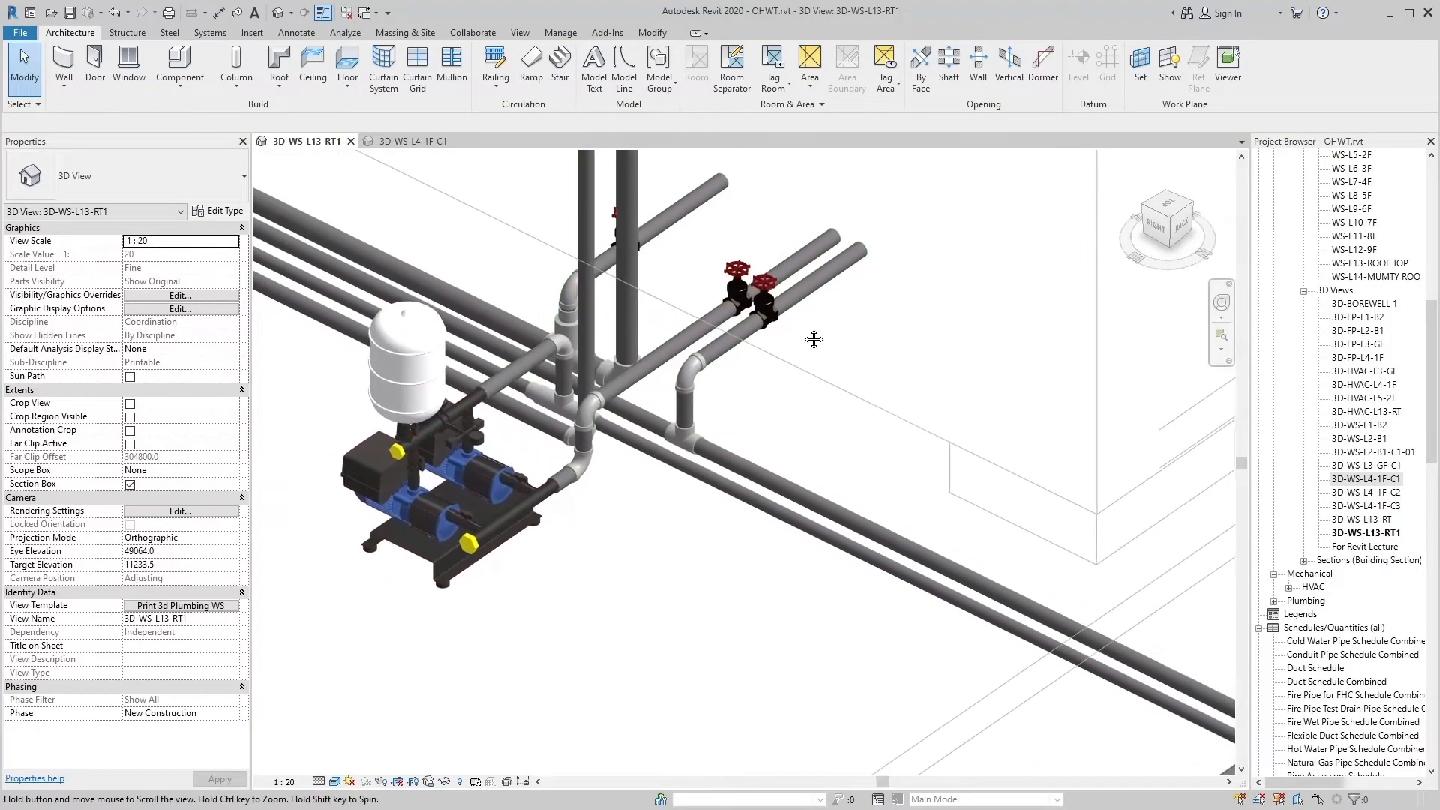
left_click_drag(813, 339, 830, 373)
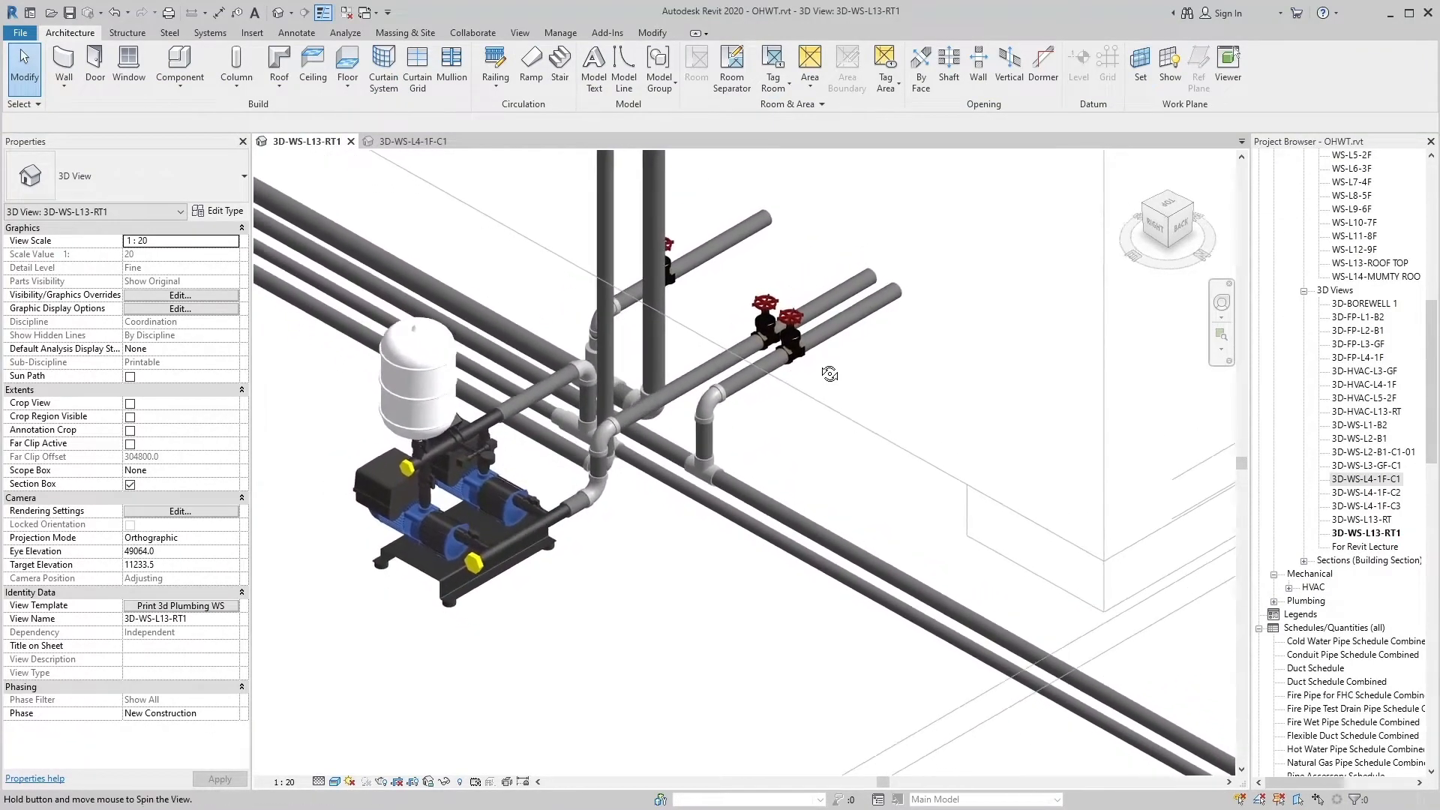
left_click_drag(829, 374, 870, 342)
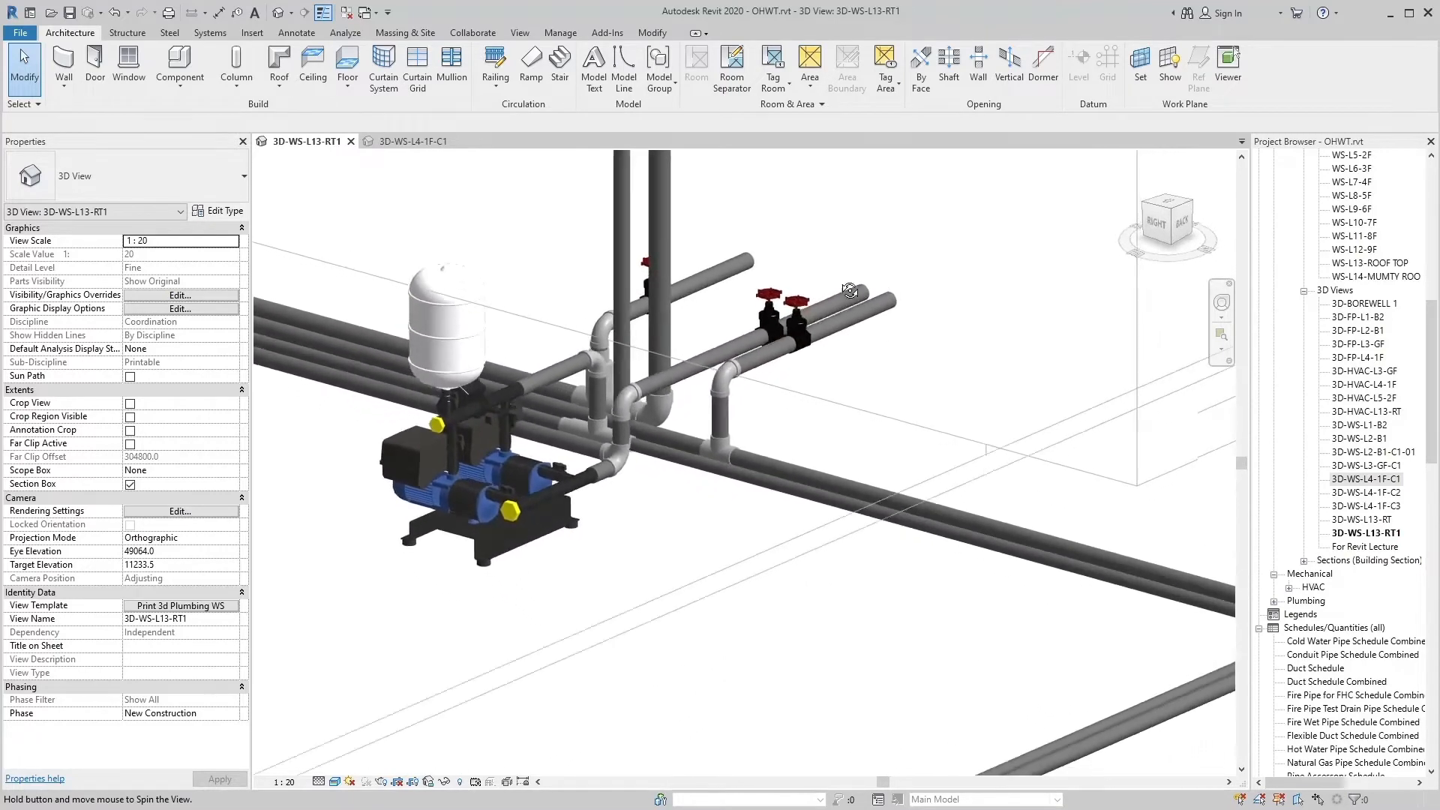
left_click_drag(853, 289, 778, 415)
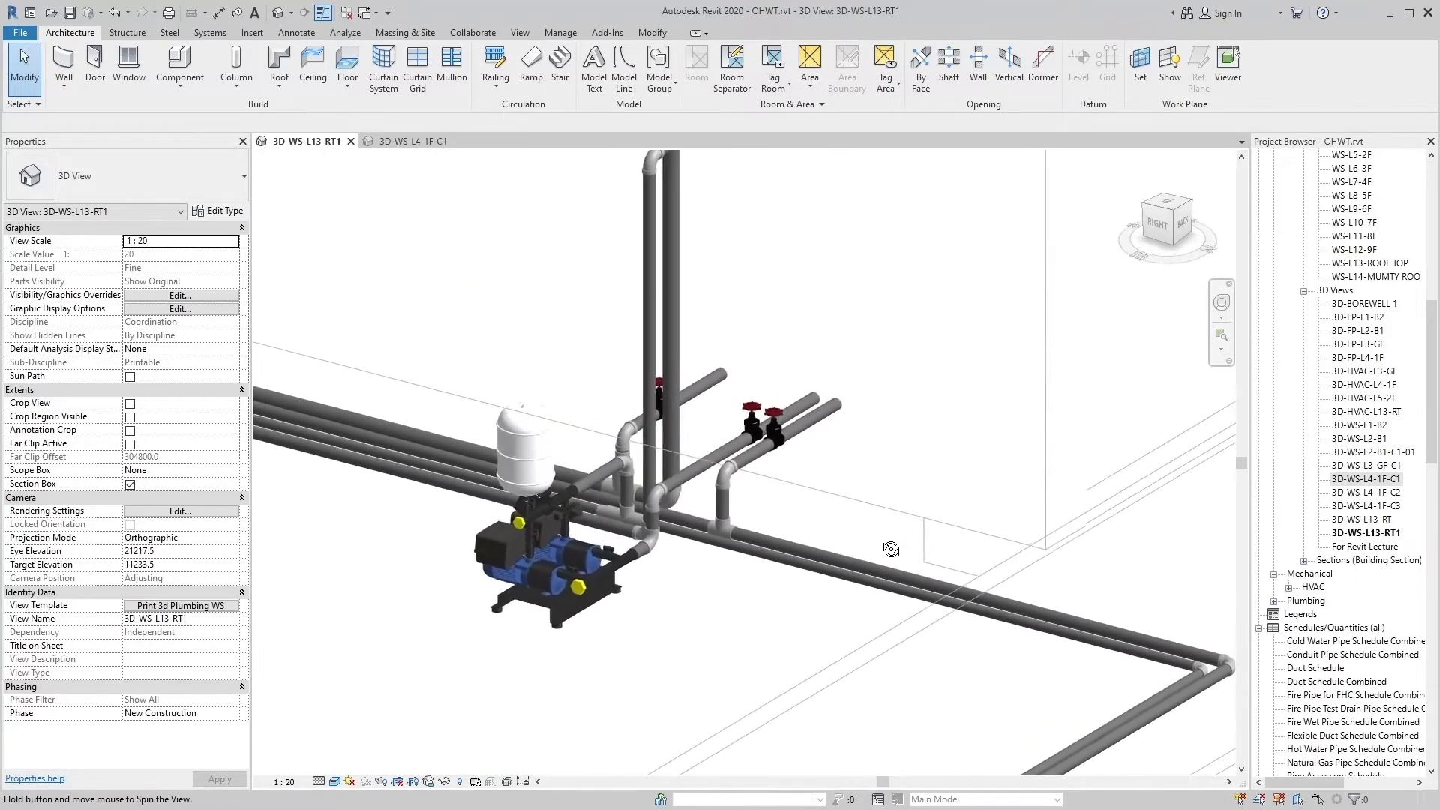
left_click(818, 428)
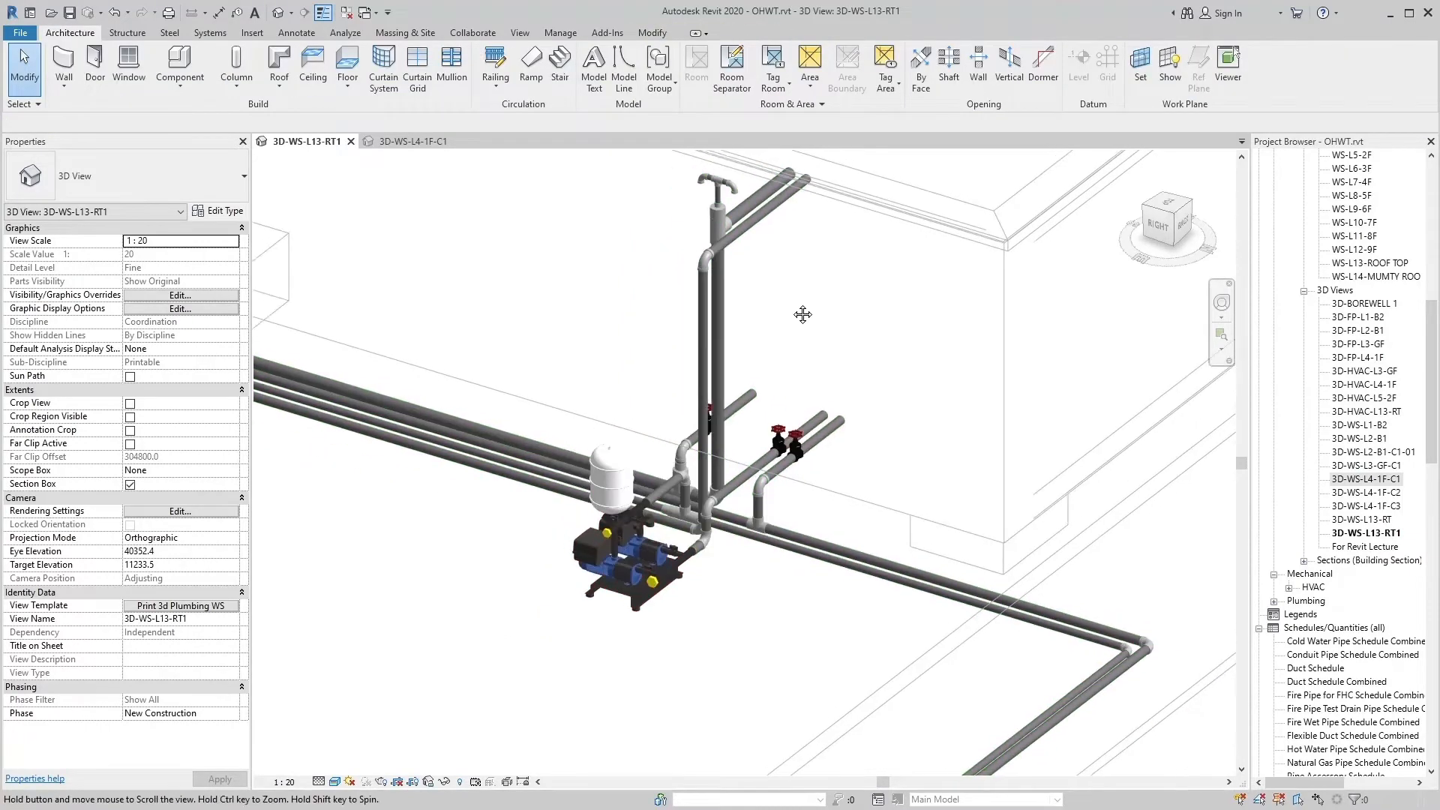
left_click_drag(804, 315, 966, 417)
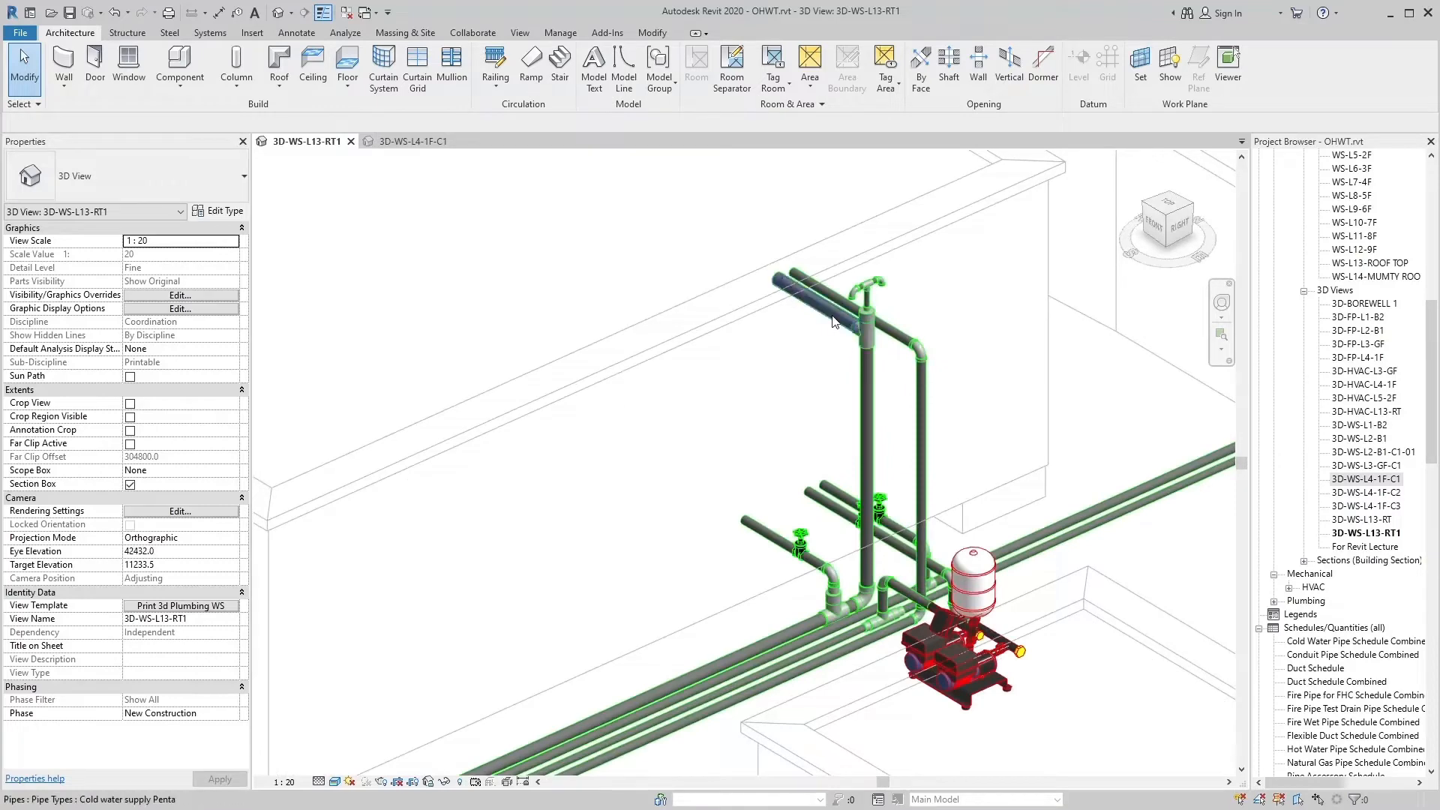
left_click(822, 303)
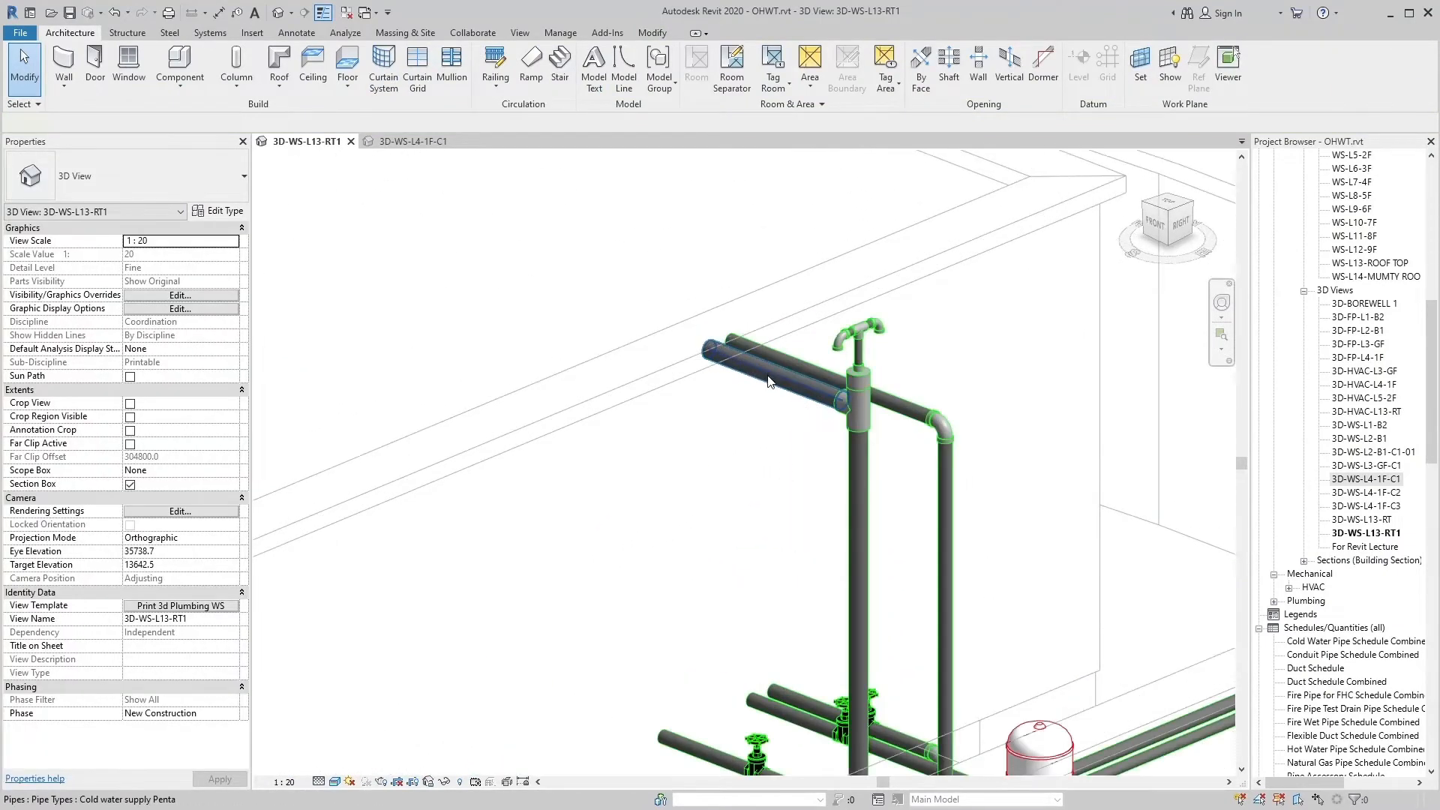
left_click(762, 381)
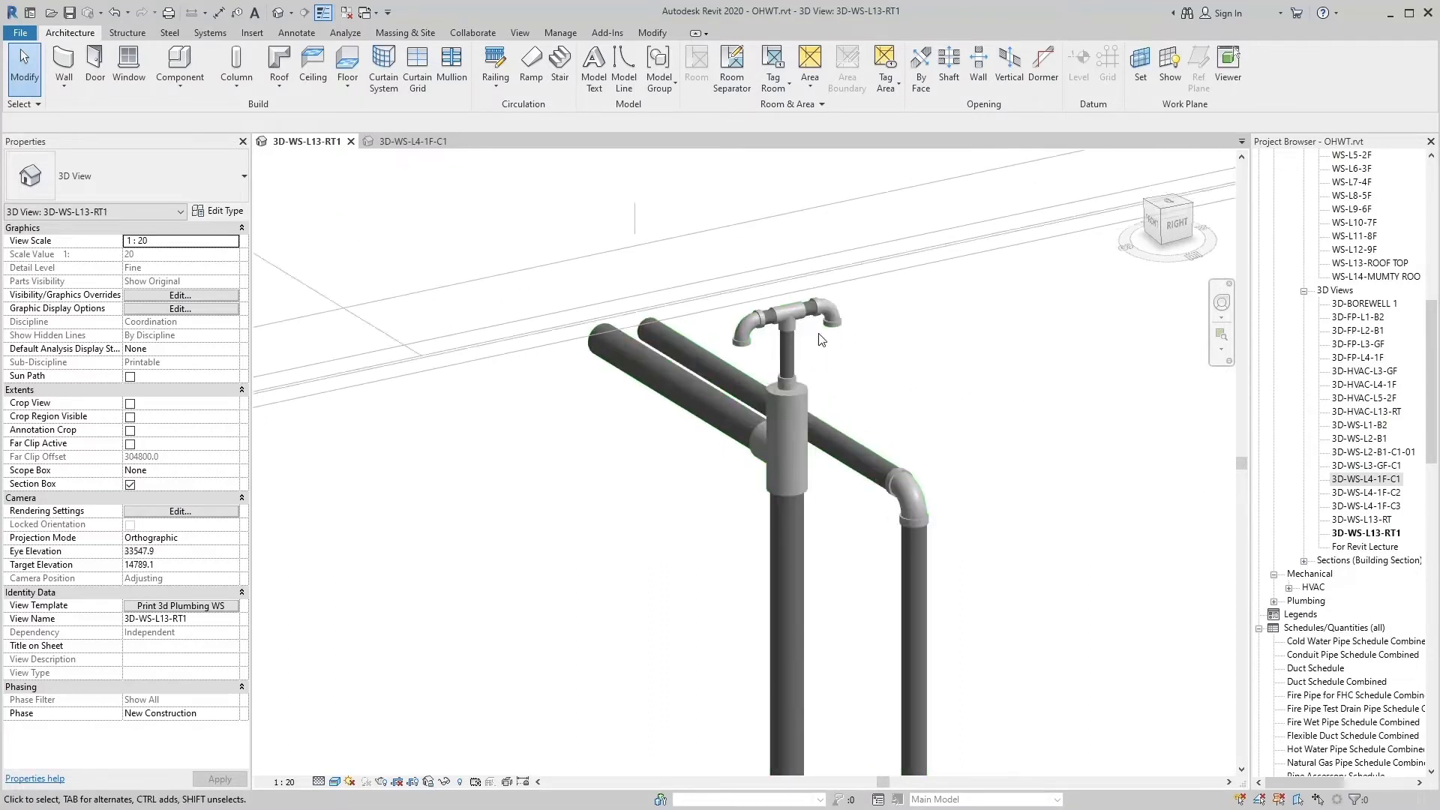
left_click(823, 316)
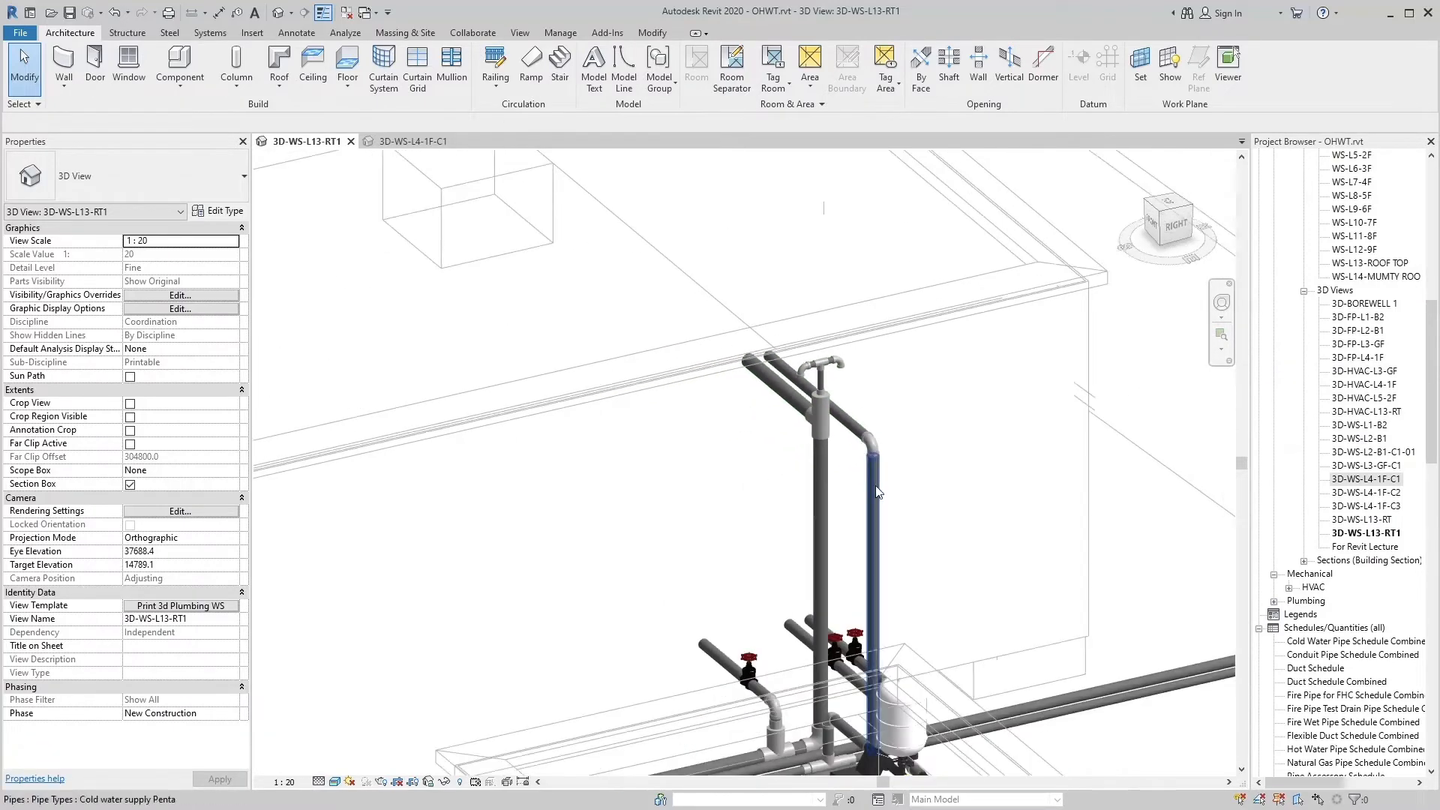
left_click_drag(878, 492, 916, 726)
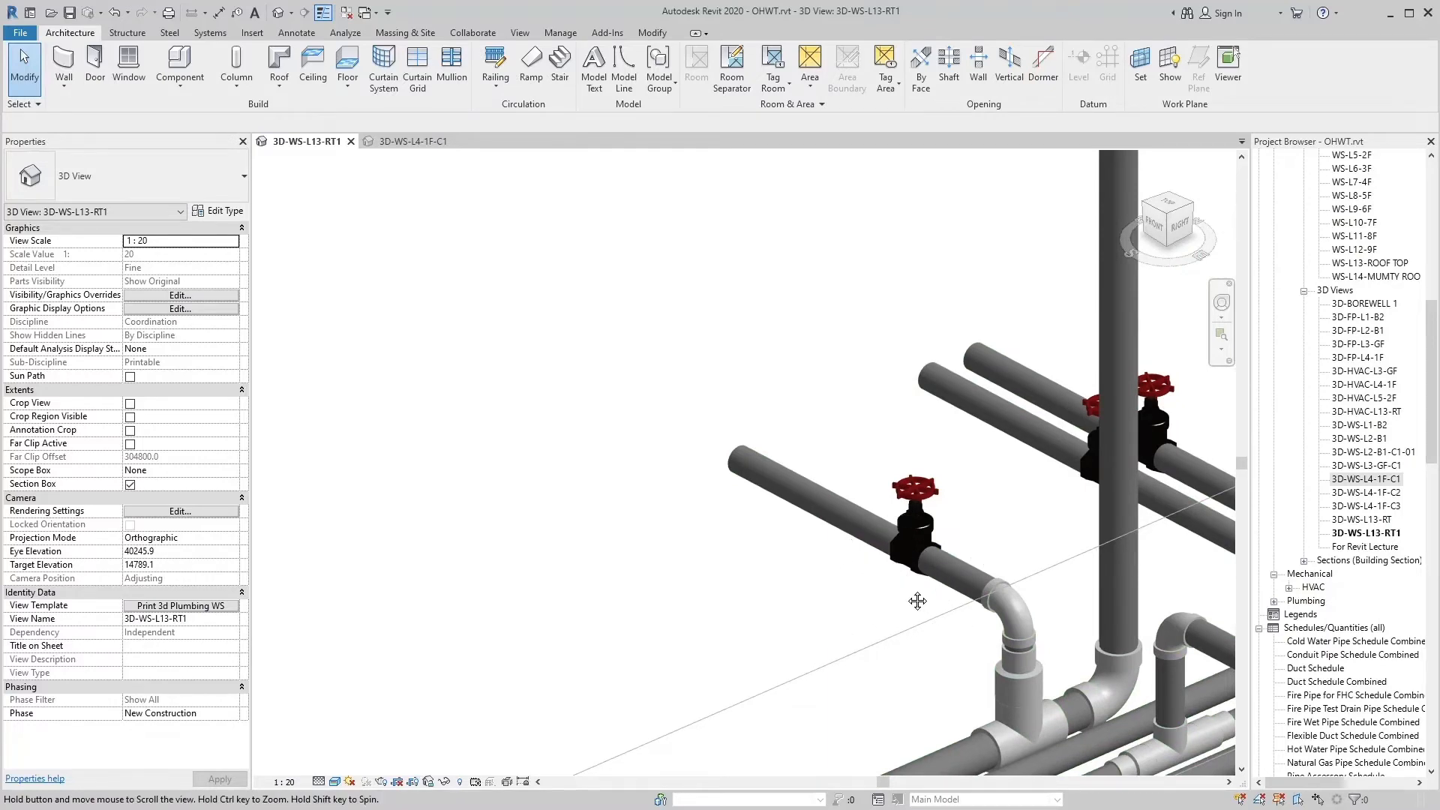
left_click_drag(918, 600, 880, 459)
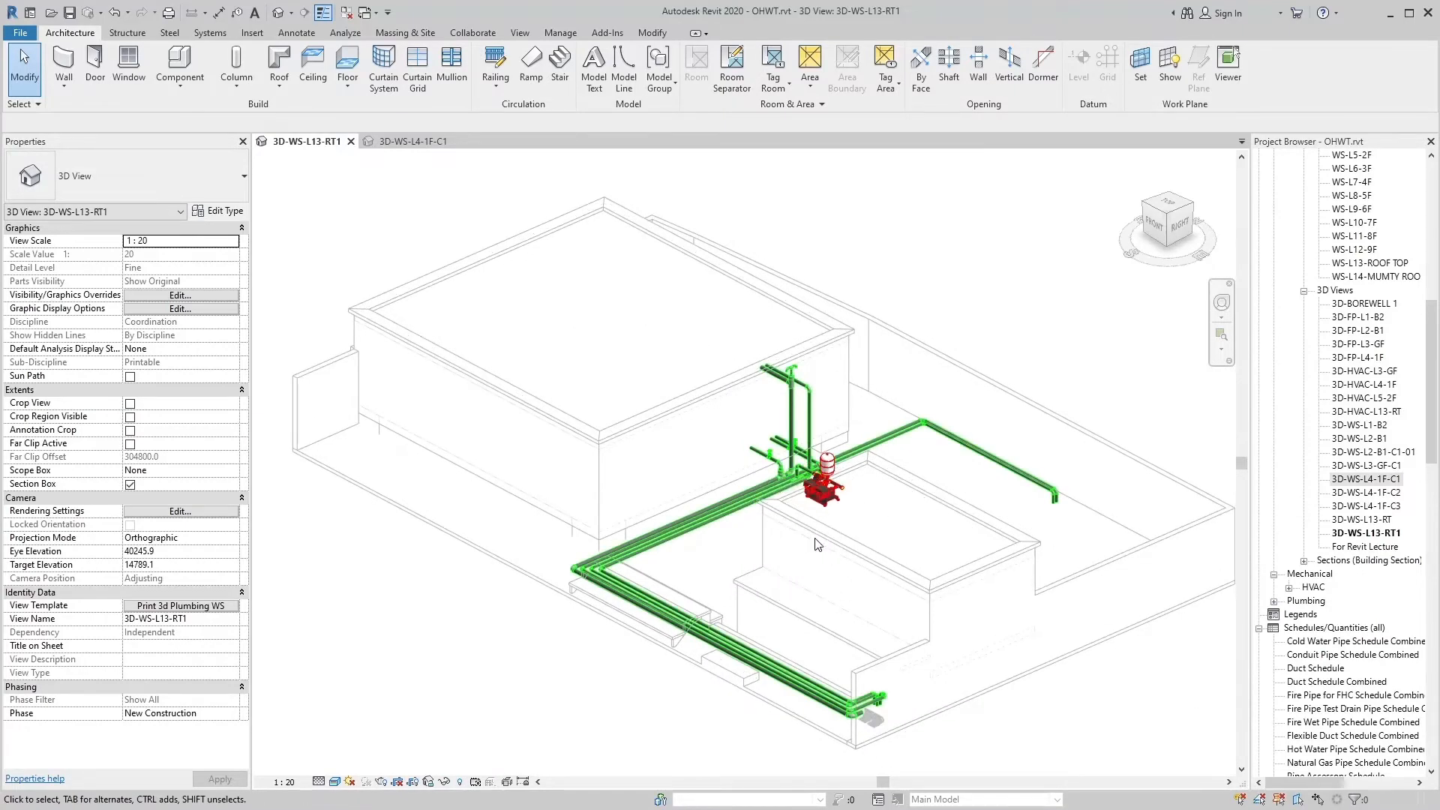
Switch to the 3D-WS-L4-1F-C1 wet-area water supply view
left_click(405, 141)
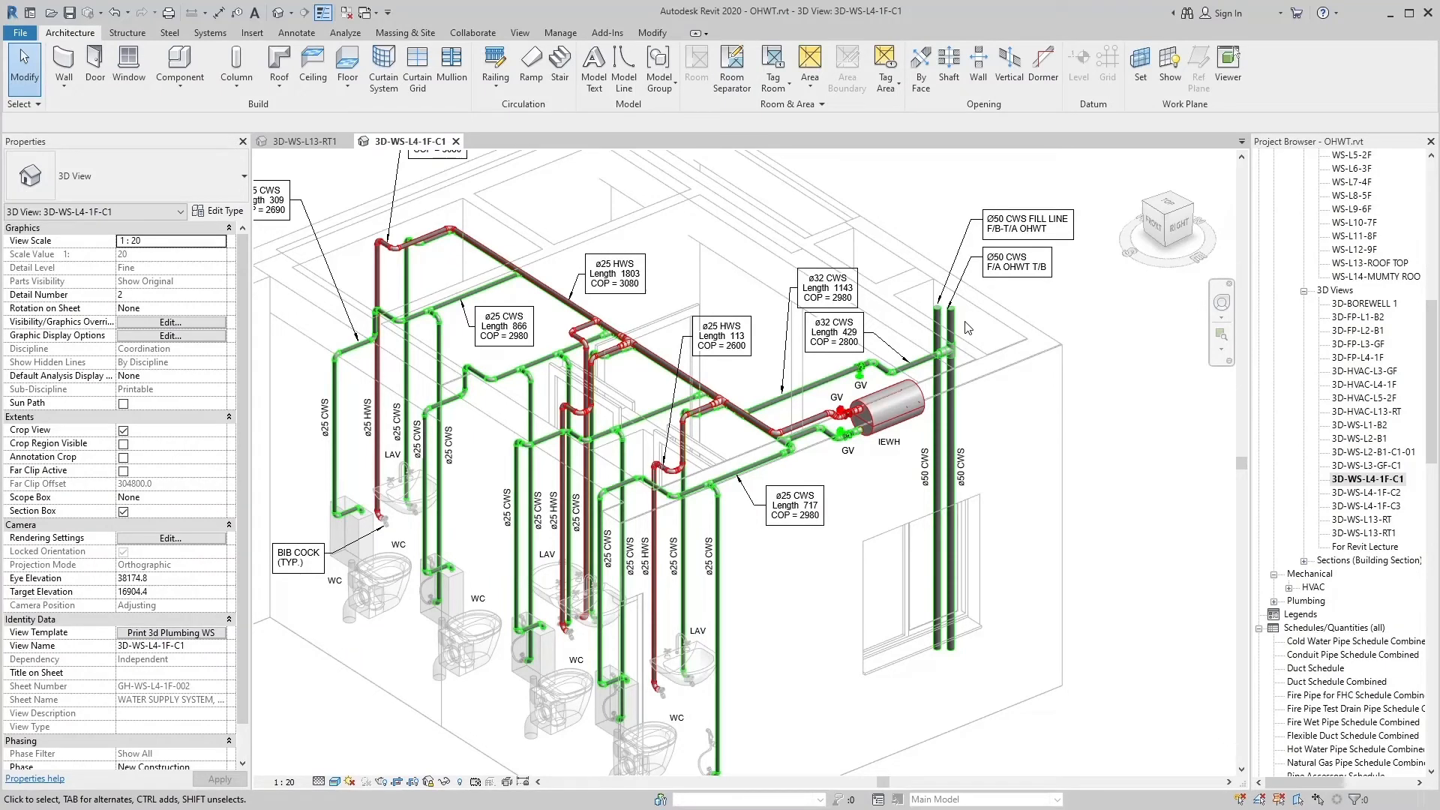
Review the tagged wet-area cold and hot pipes, then return to the 3D-WS-L13-RT1 tank view
left_click(927, 370)
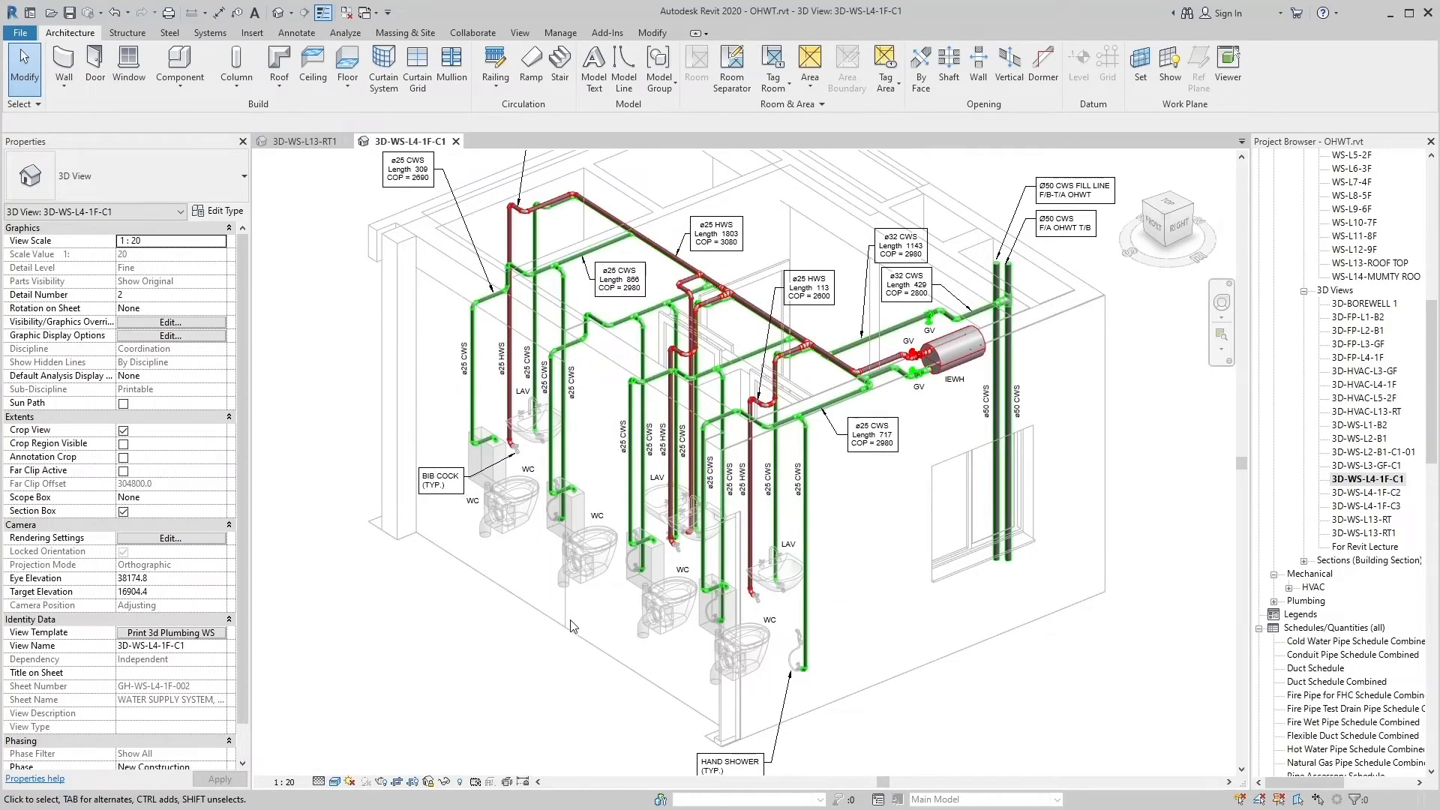
mouse_move(585, 600)
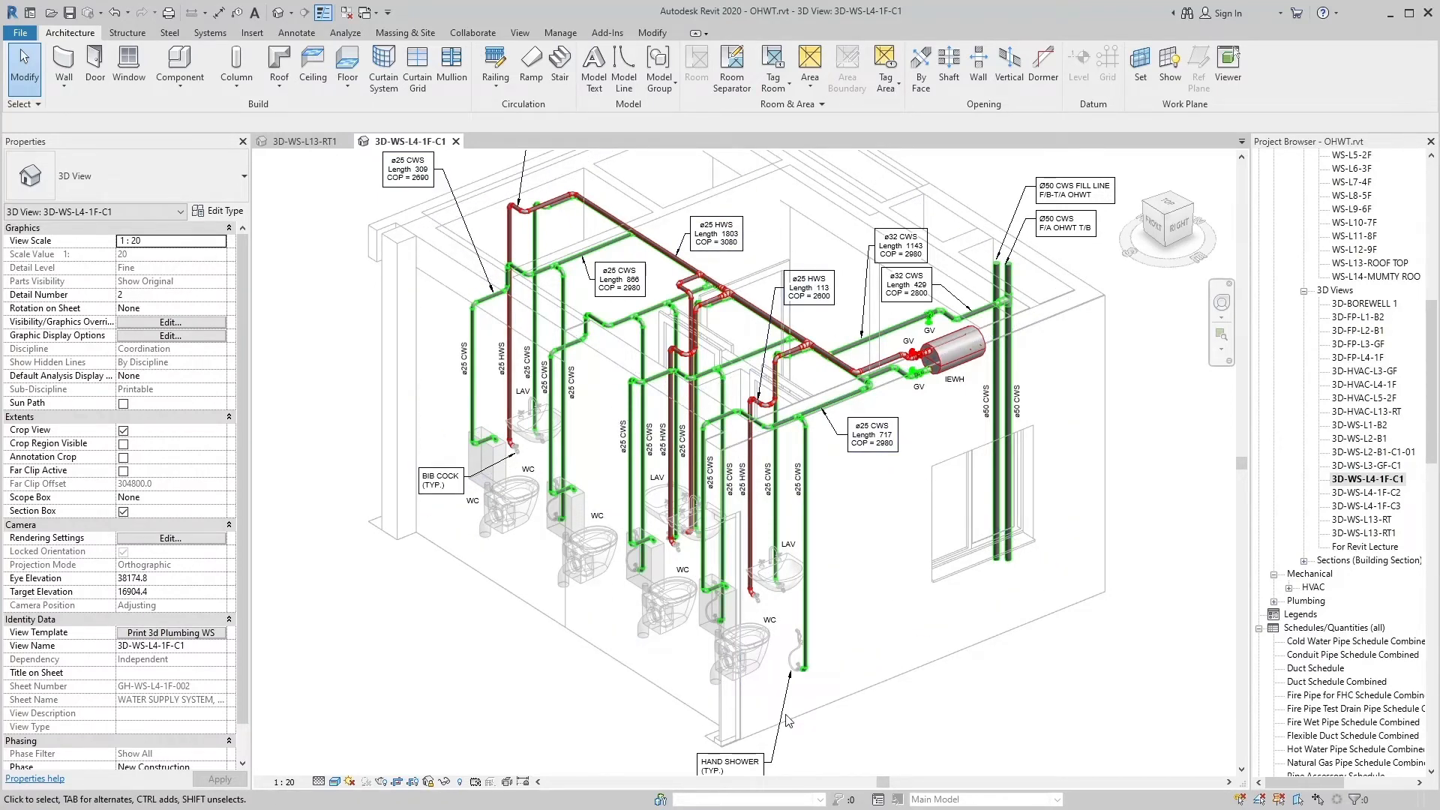
left_click(711, 341)
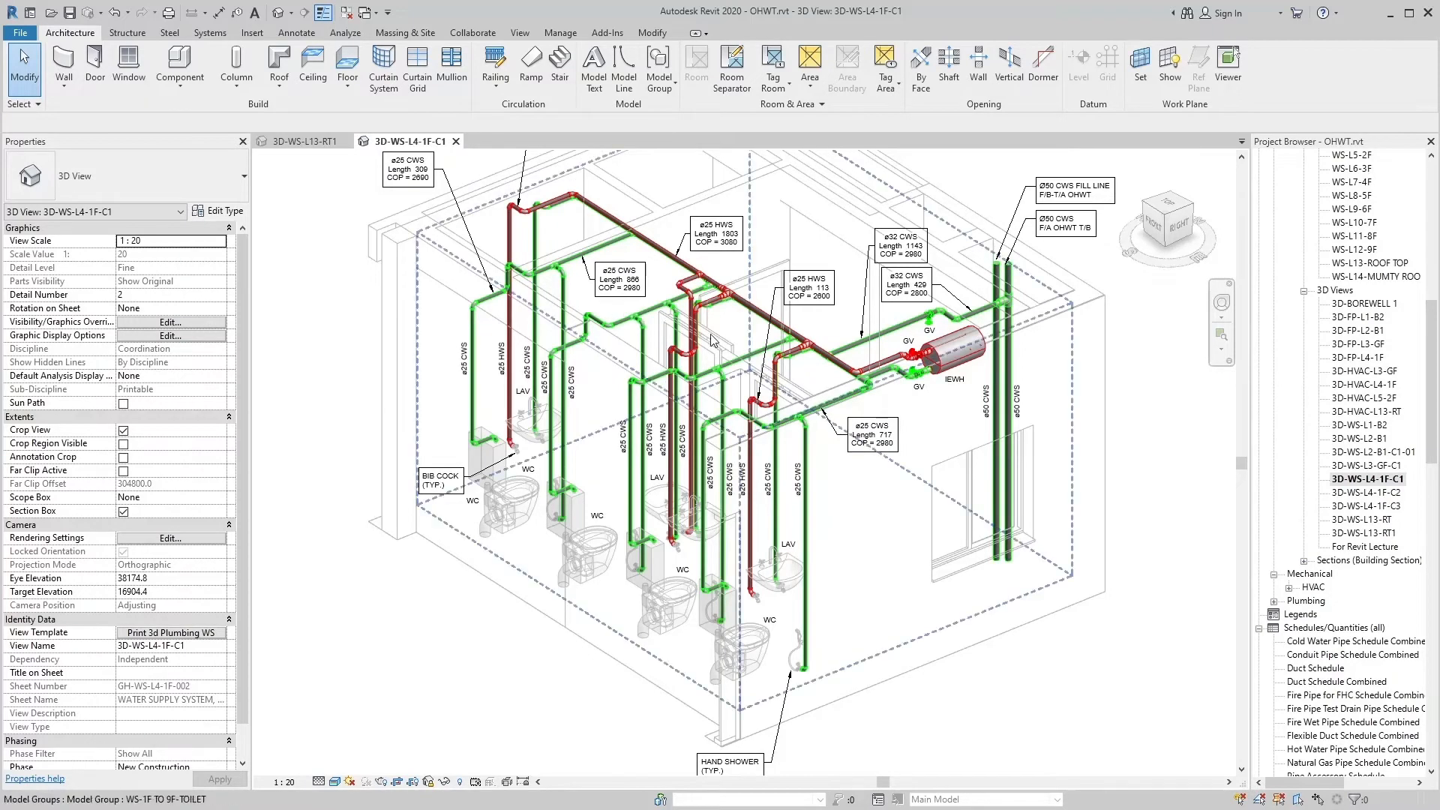
left_click(805, 291)
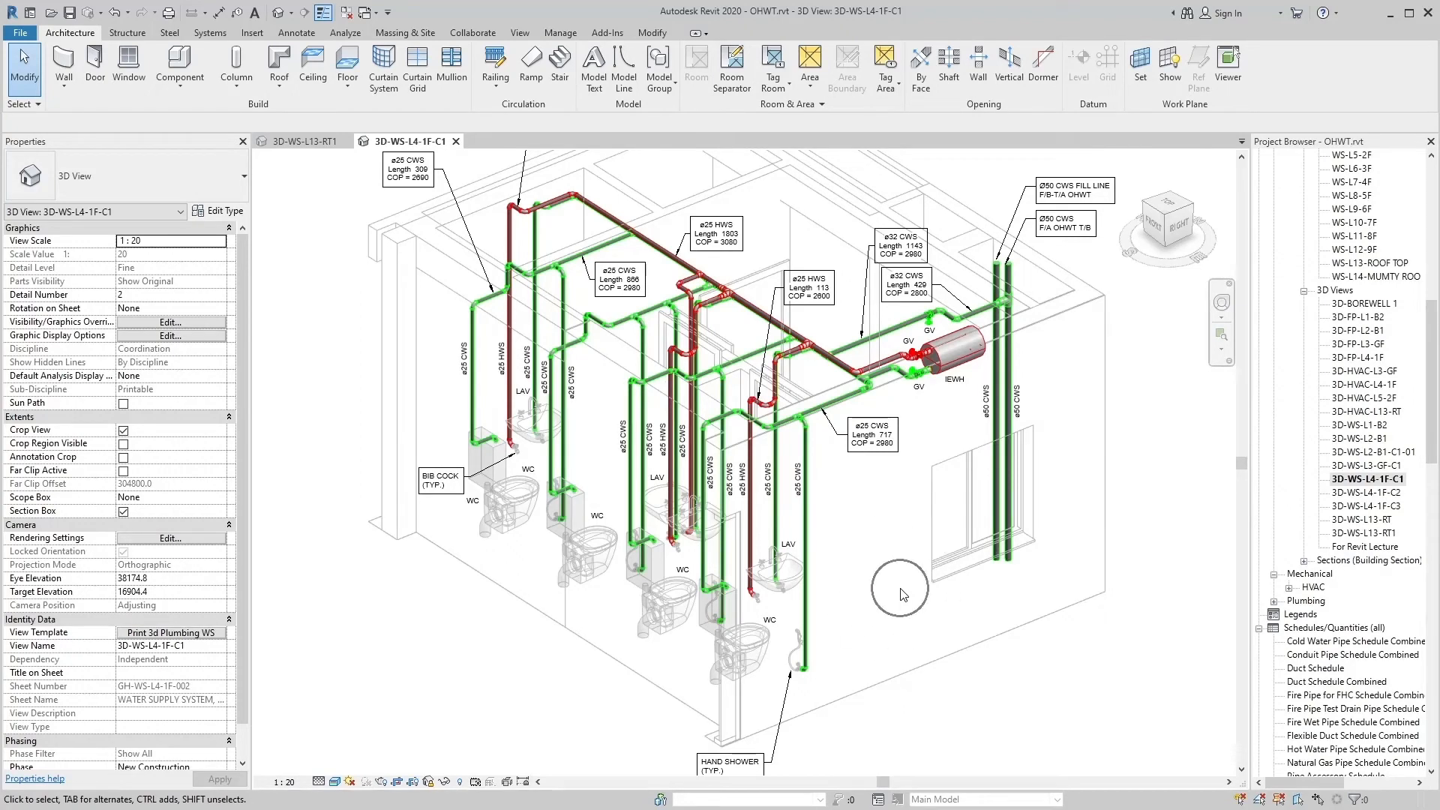
mouse_move(889, 558)
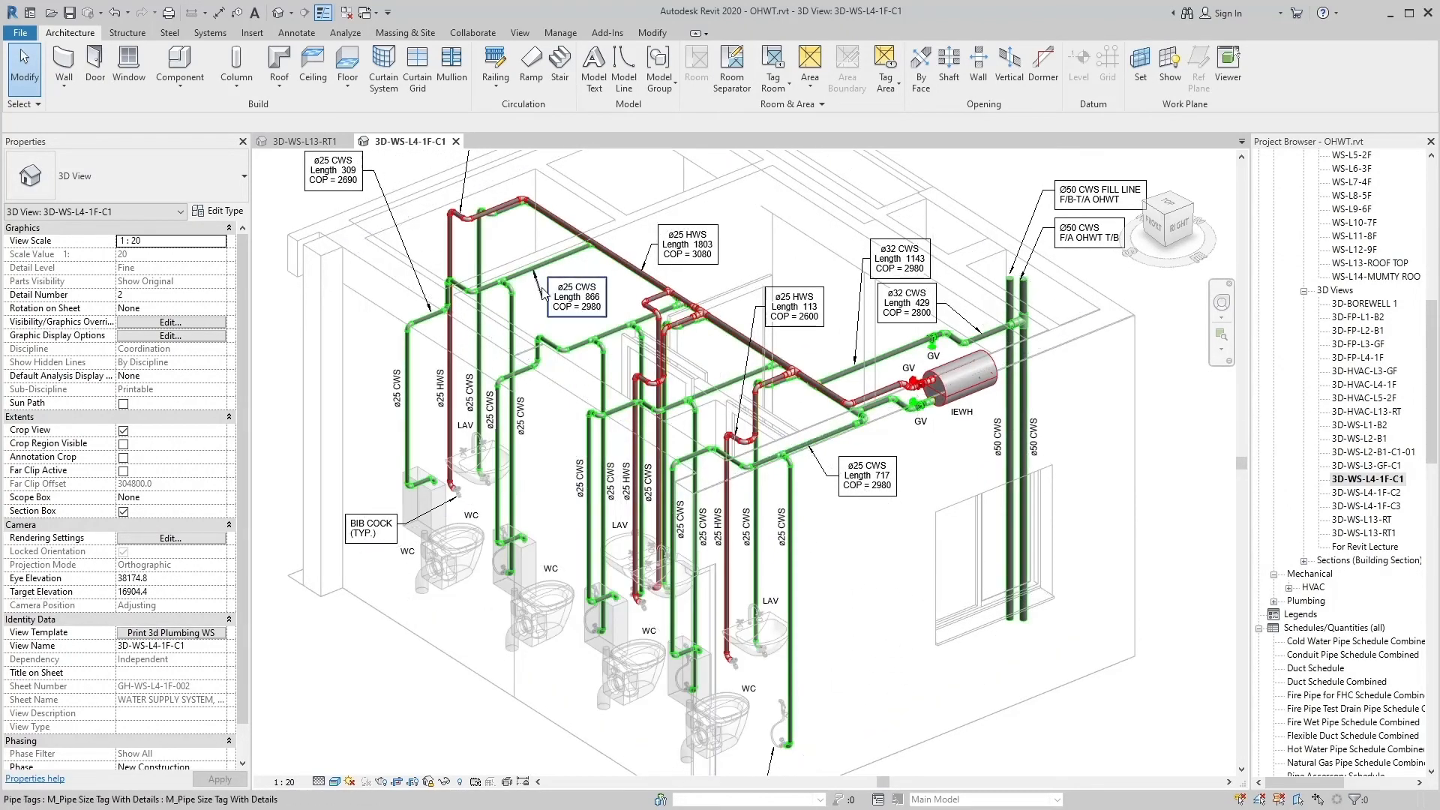
left_click(306, 141)
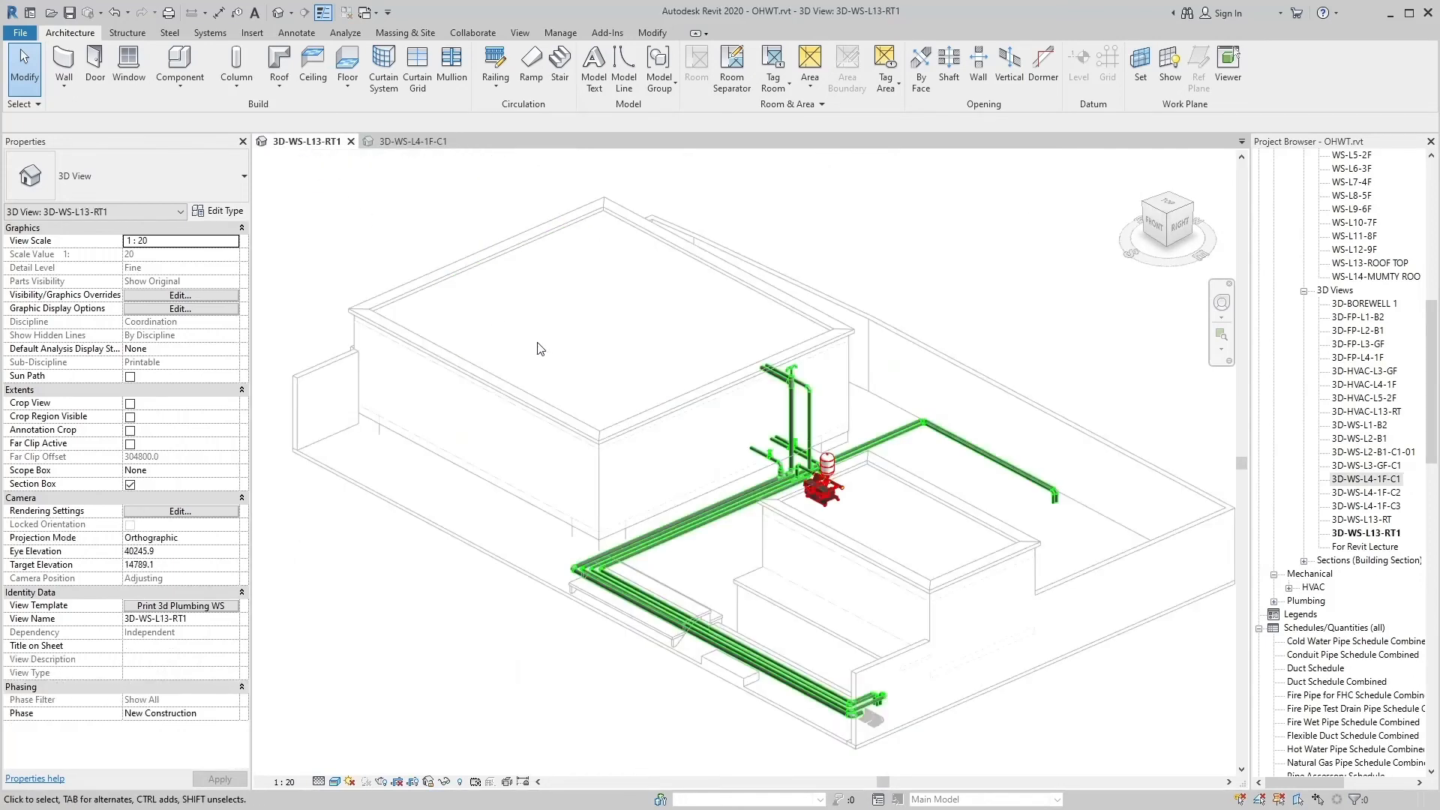
mouse_move(546, 355)
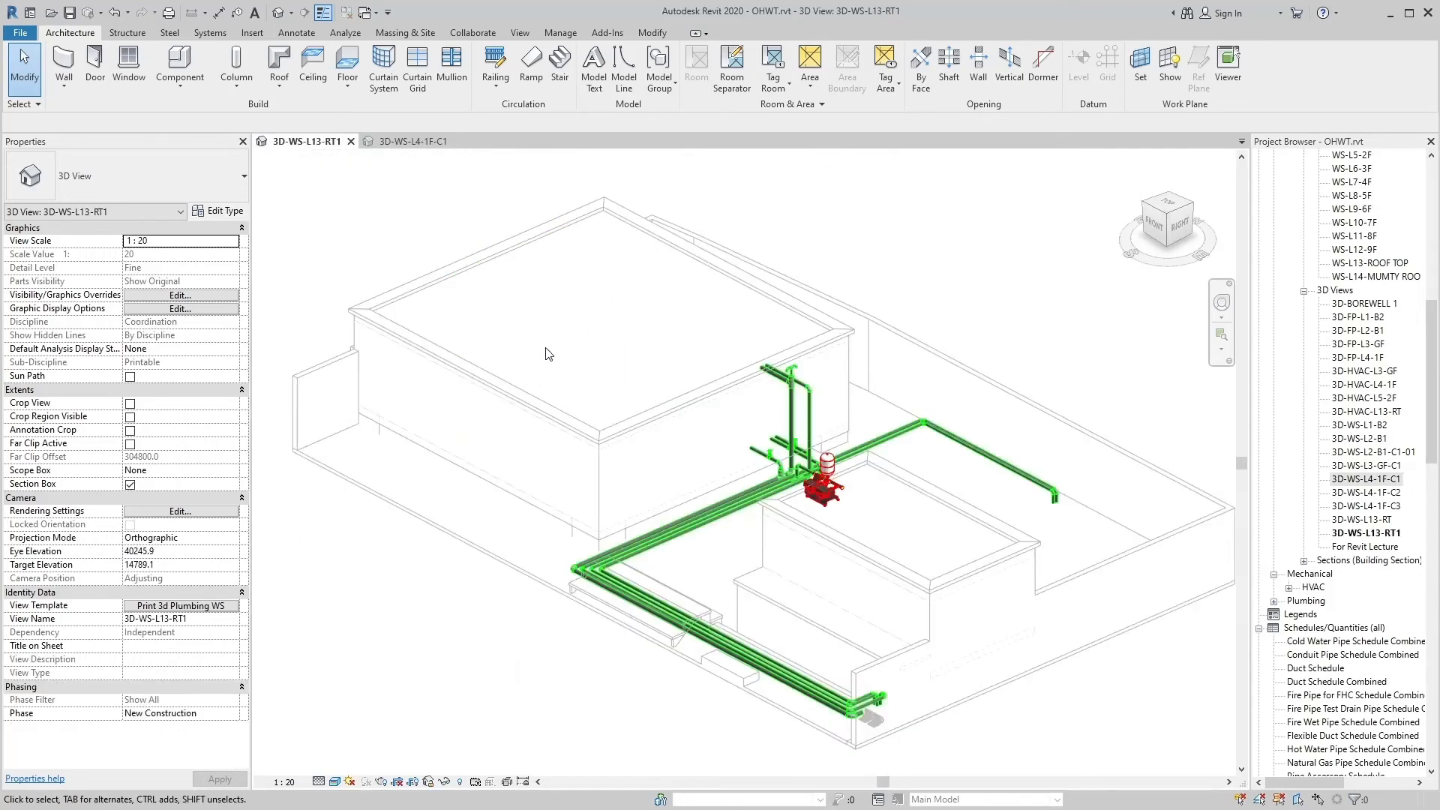